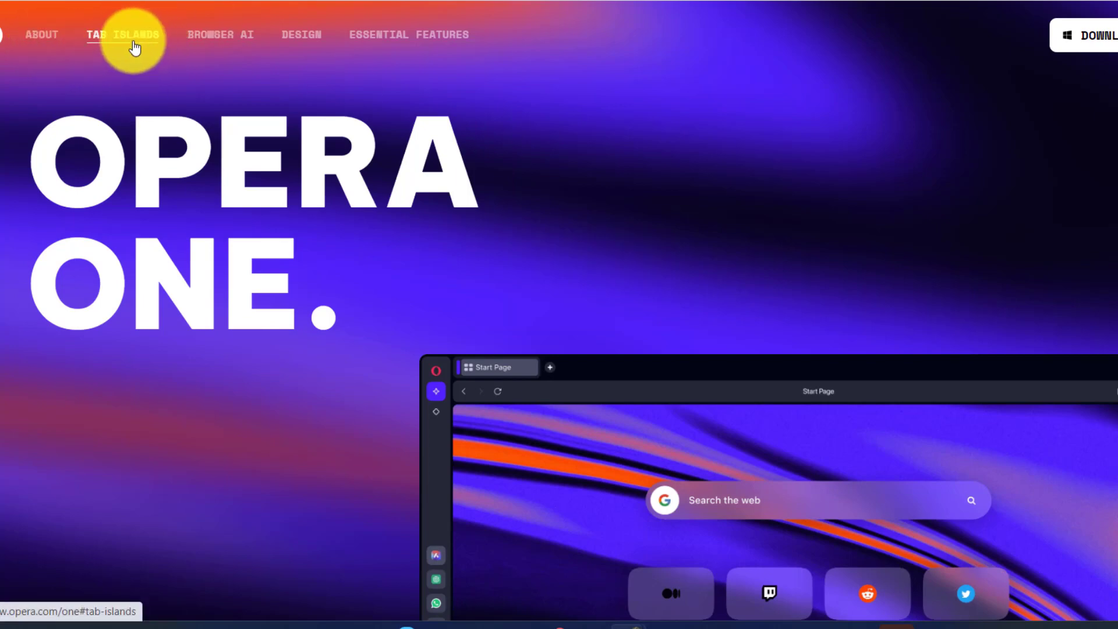
mouse_move(237, 42)
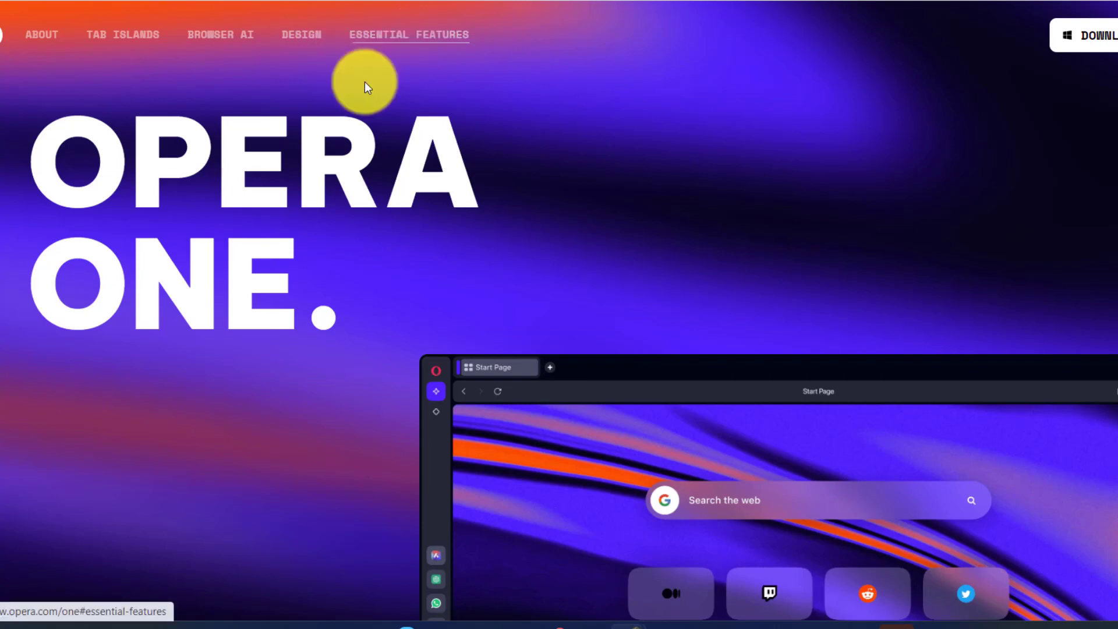
Jump to Browser AI on the Opera site, review the Aria section, and reach the Aria FAQ.
click(219, 34)
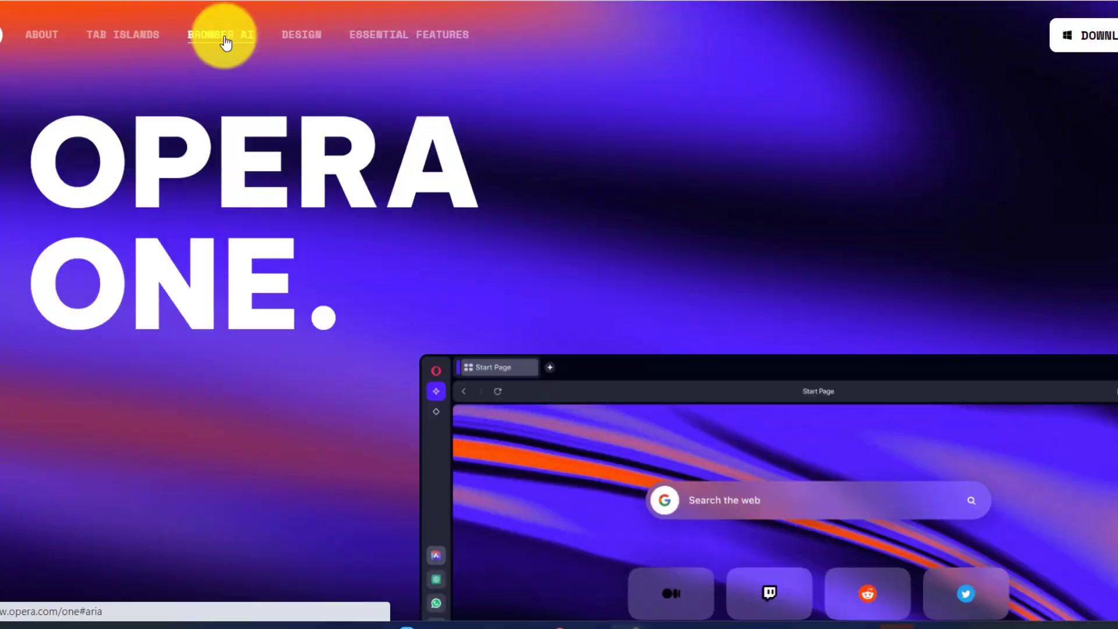
click(222, 35)
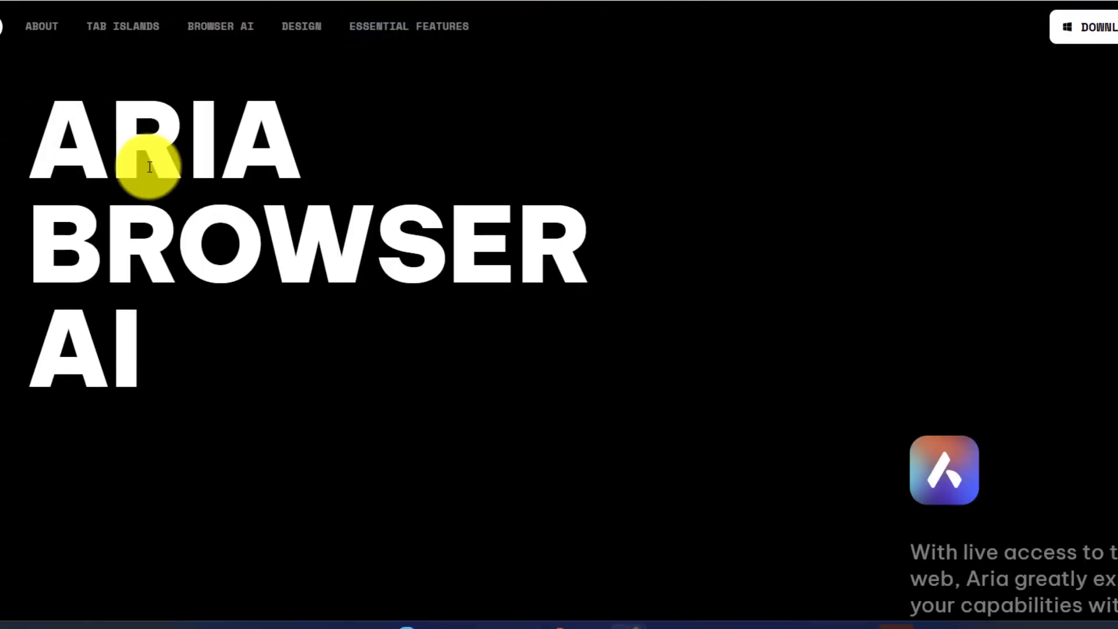
scroll(down, 3)
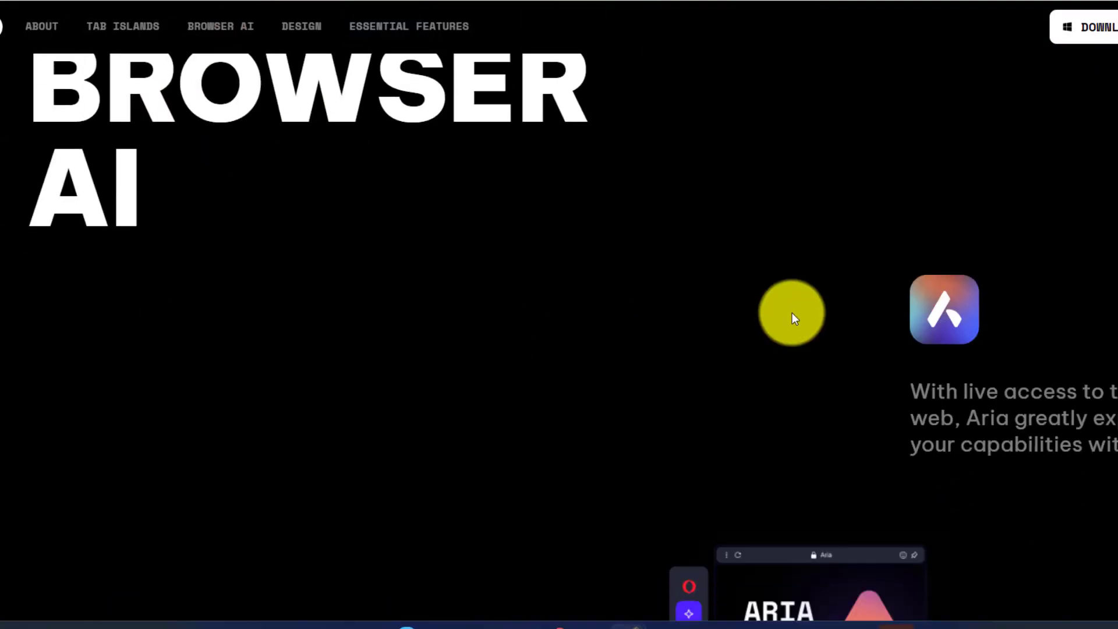
scroll(down, 3)
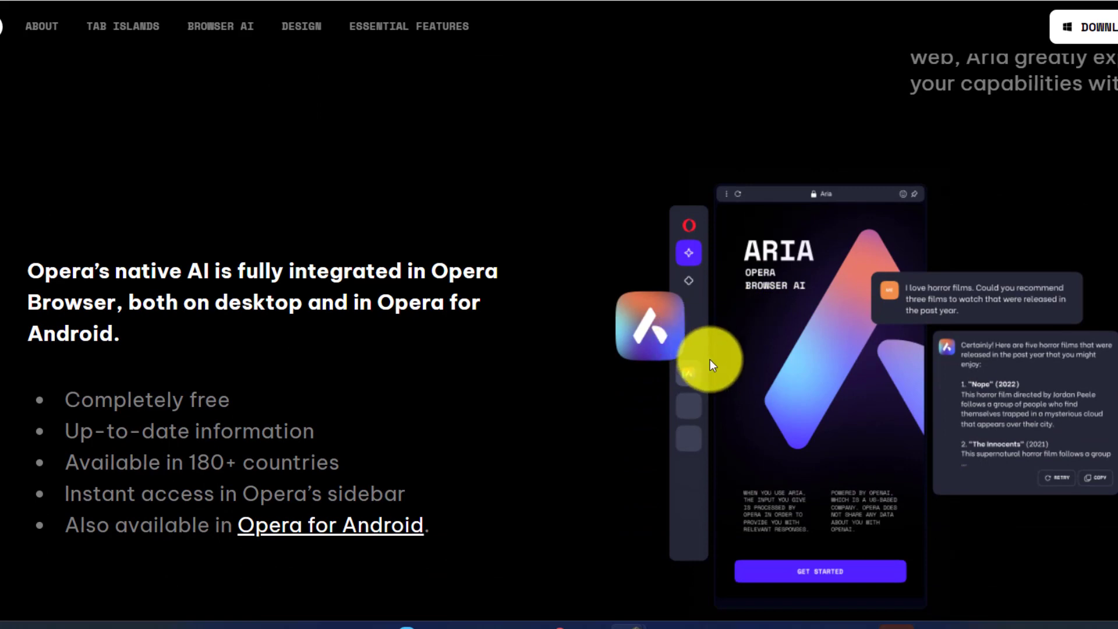
mouse_move(808, 469)
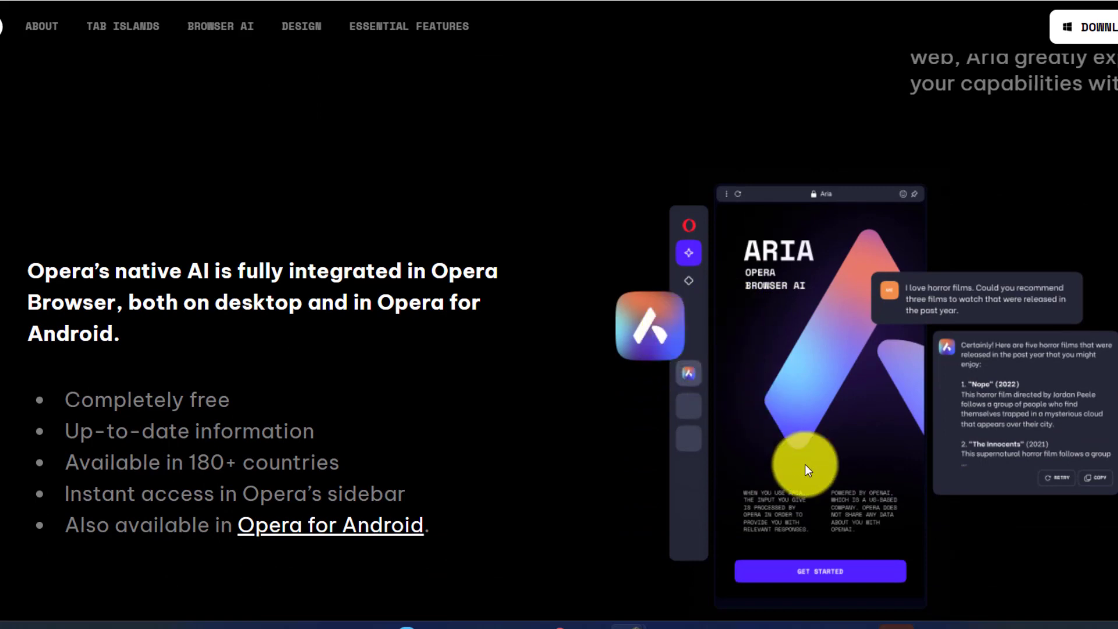
scroll(down, 3)
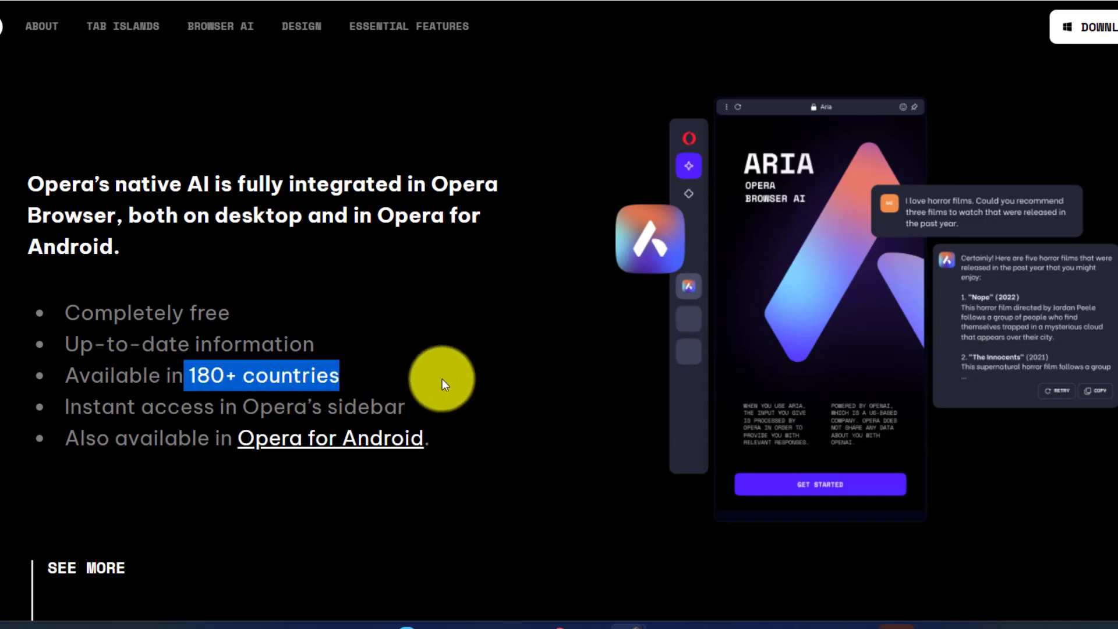
mouse_move(490, 354)
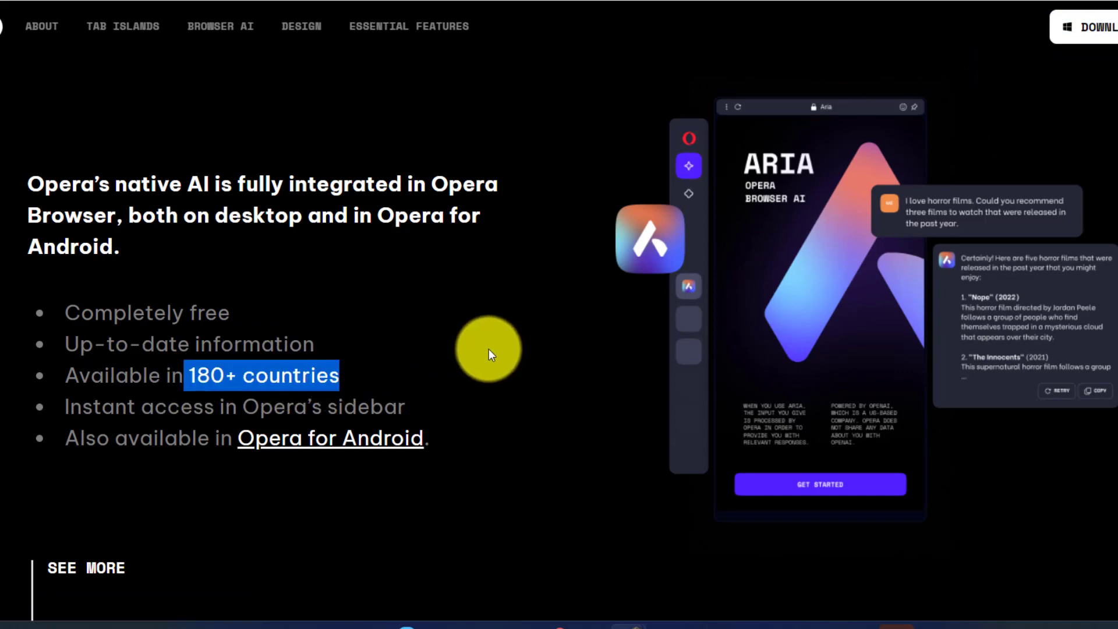
mouse_move(500, 361)
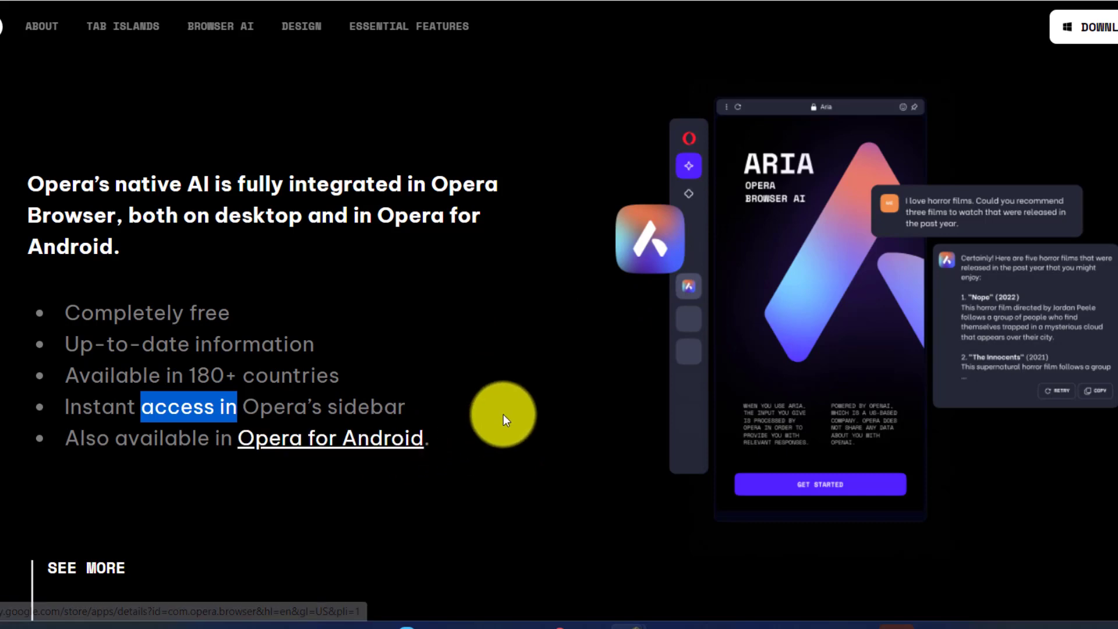
scroll(down, 3)
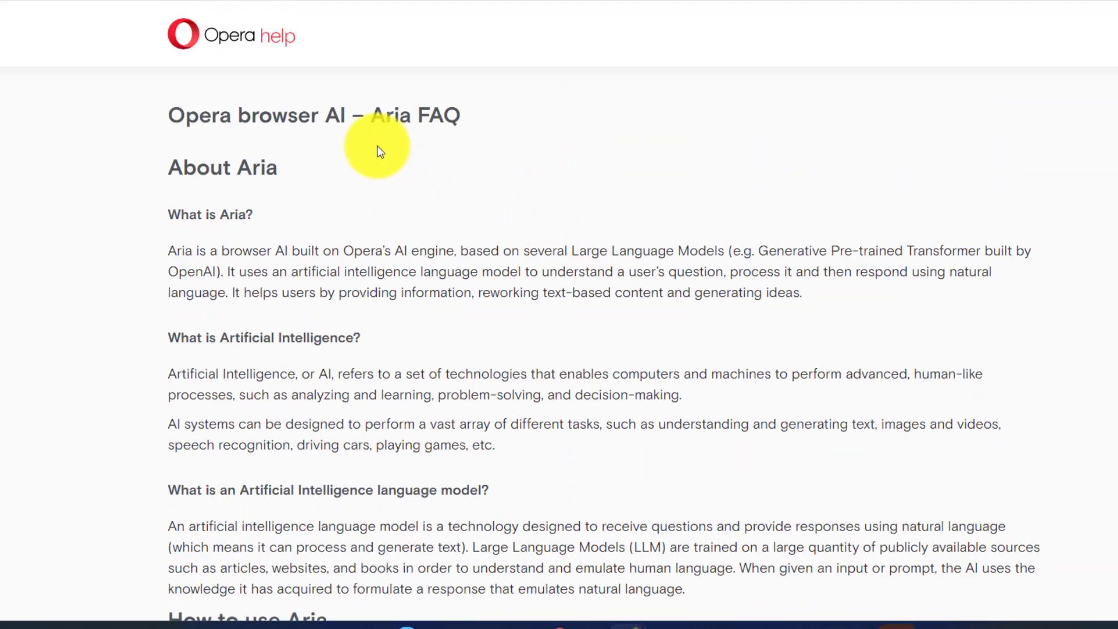
Highlight part of Aria's description and read down to 'How do I start using Aria in Opera?'.
double_click(233, 214)
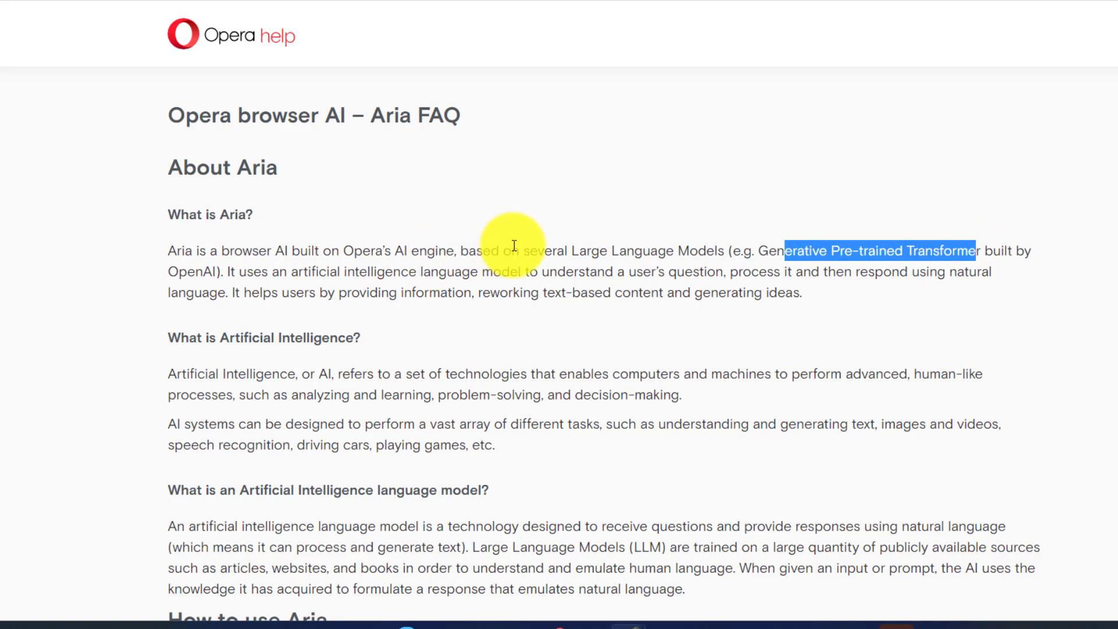
scroll(down, 3)
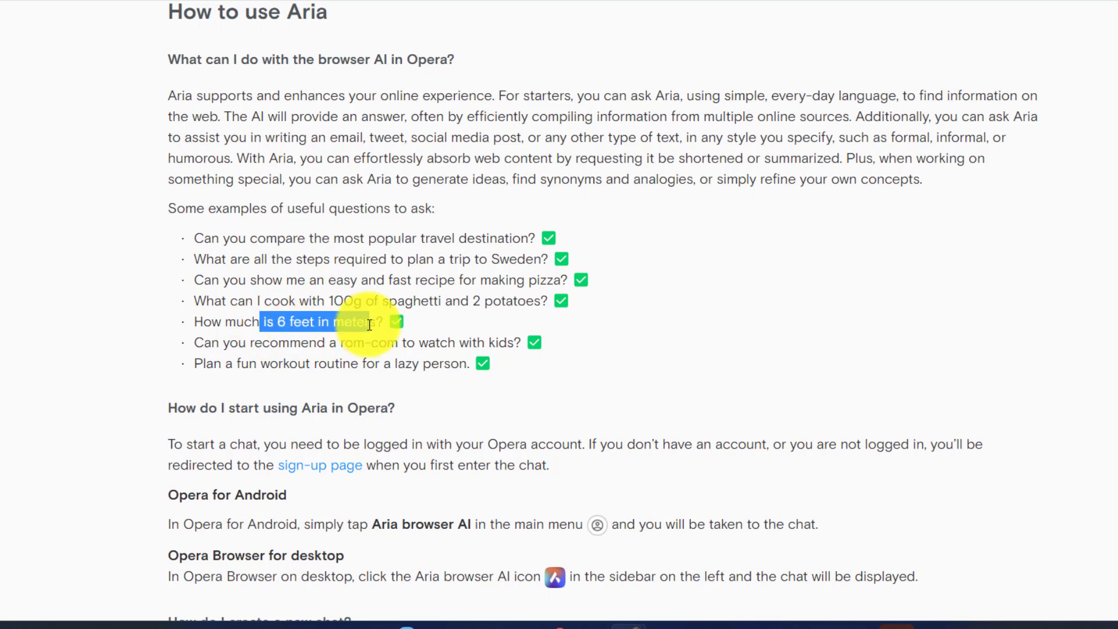
scroll(down, 3)
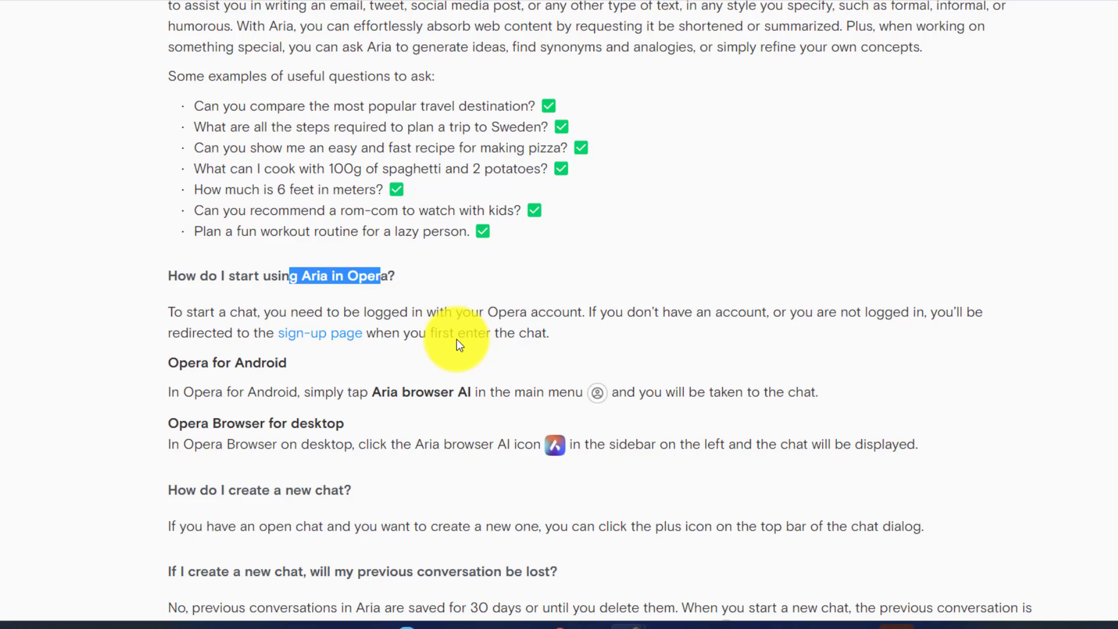
scroll(down, 3)
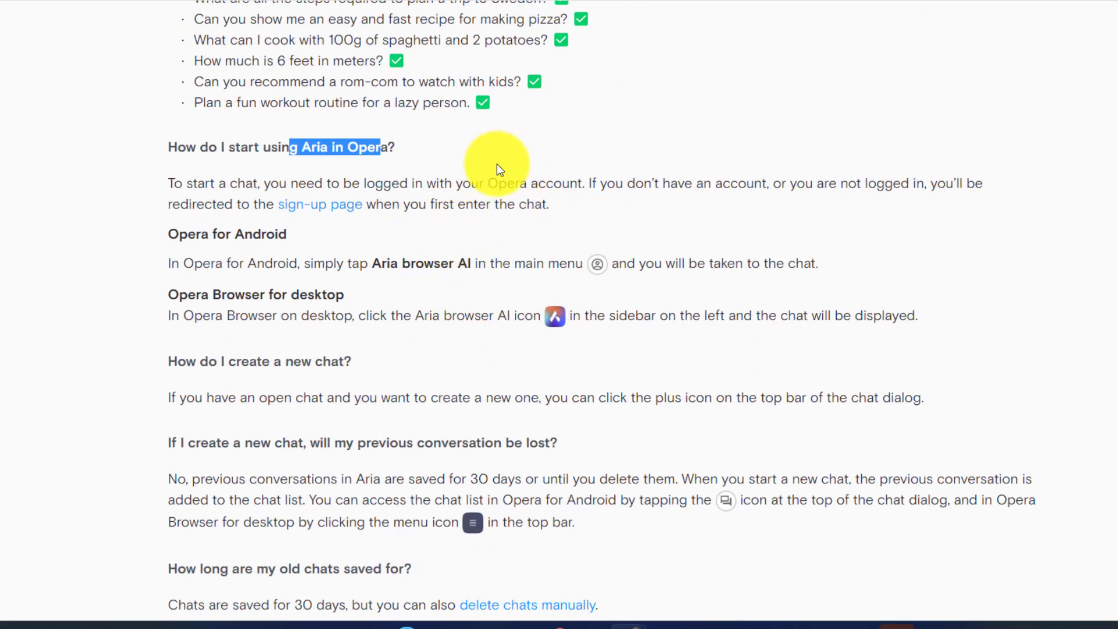
mouse_move(740, 97)
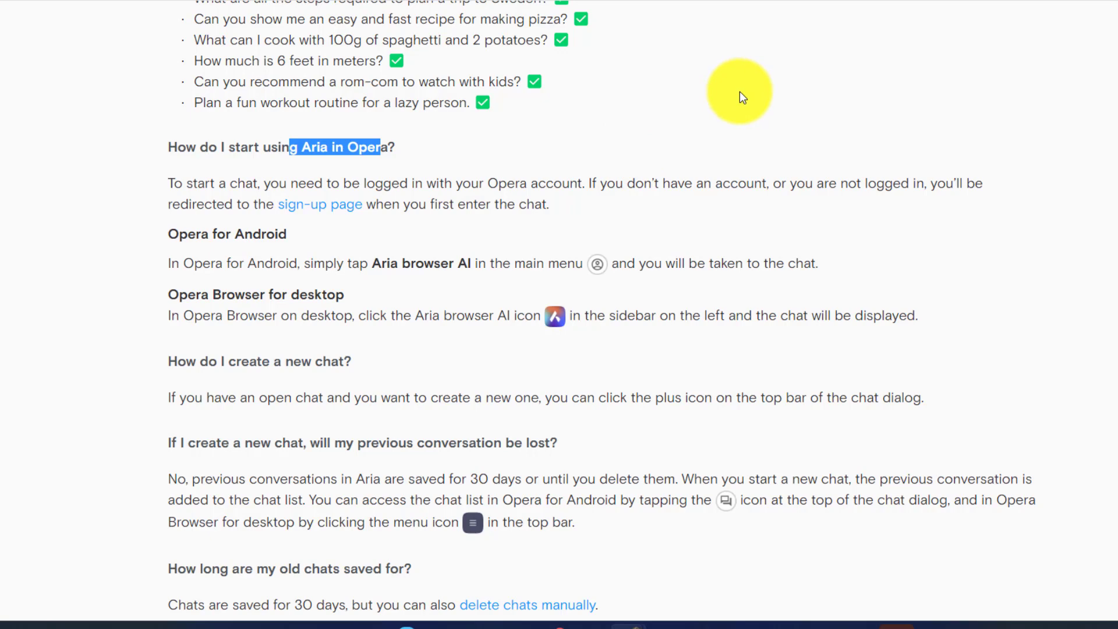
mouse_move(568, 187)
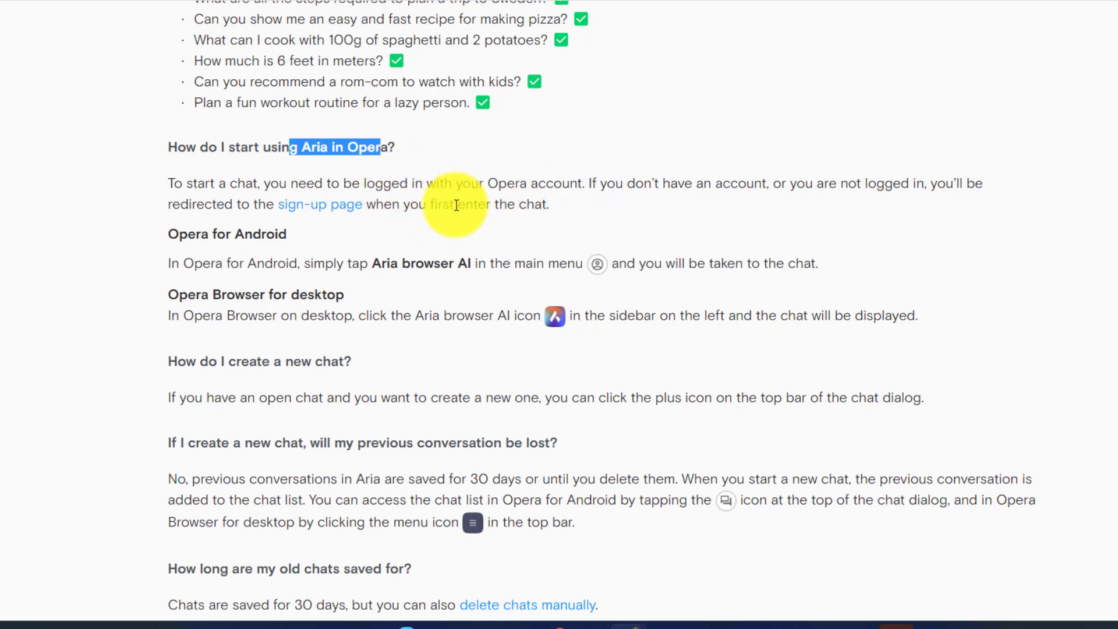
Read the chat deletion FAQ and highlight the note about manually deleted chats.
scroll(down, 3)
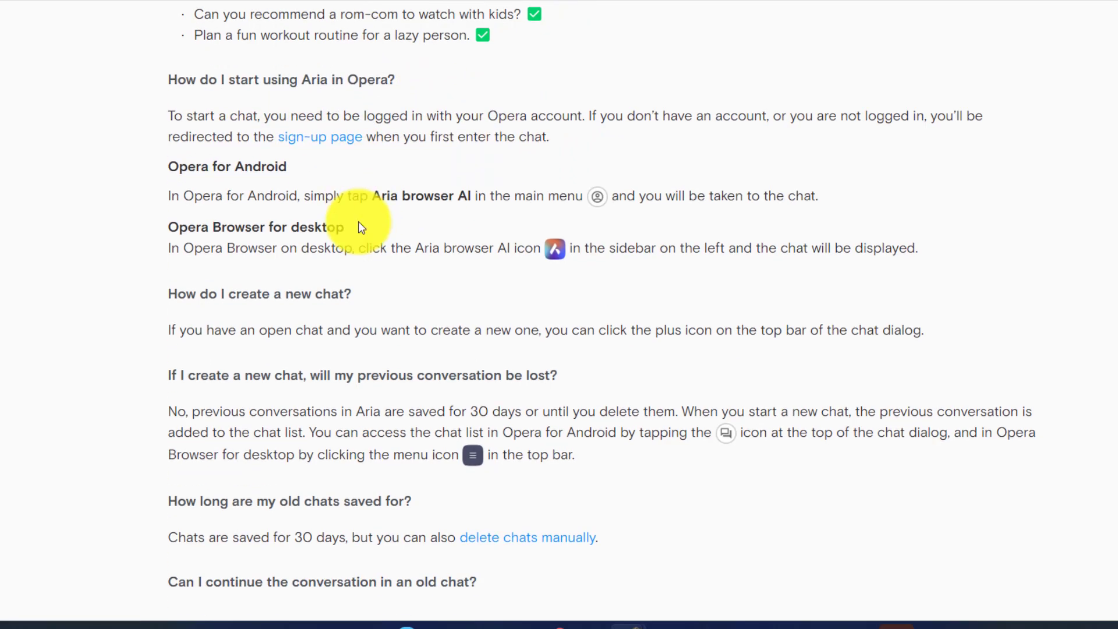
scroll(down, 3)
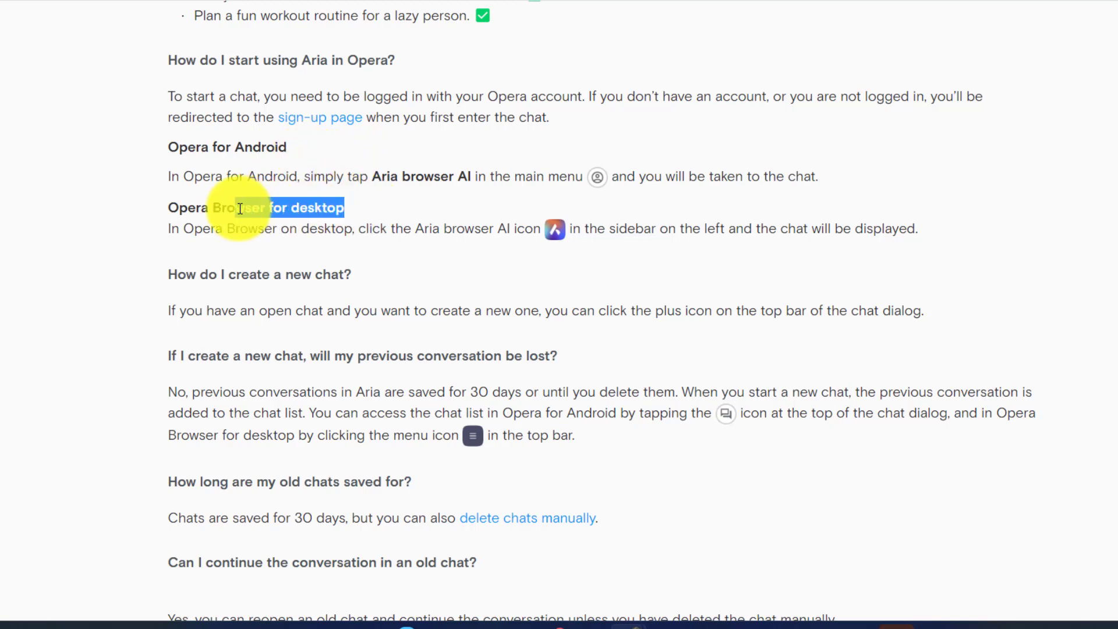
scroll(down, 3)
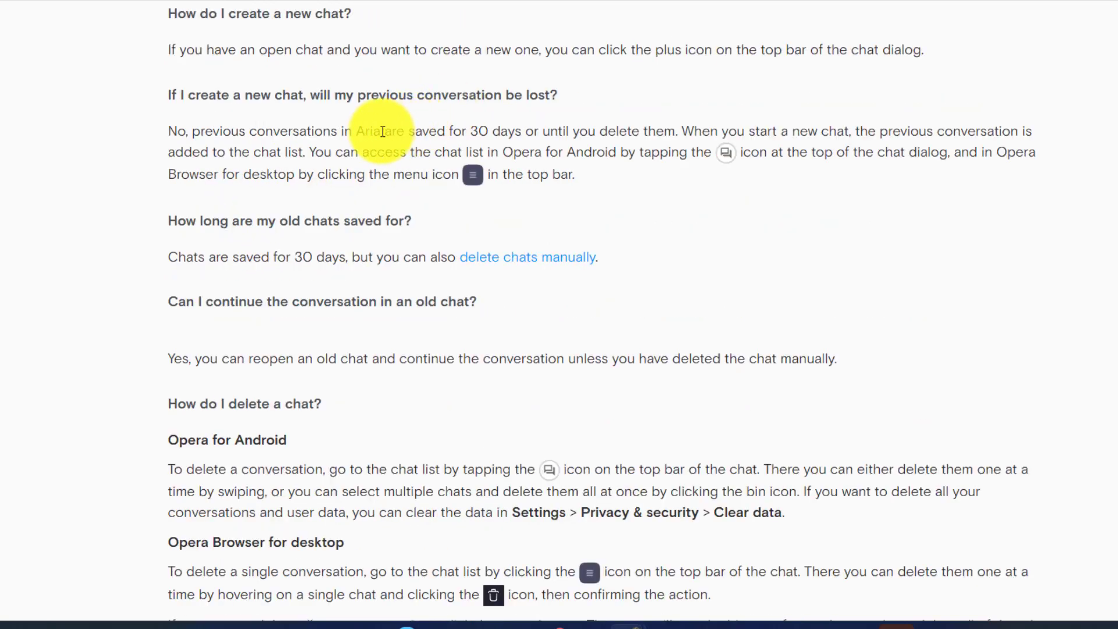
drag(382, 131, 670, 131)
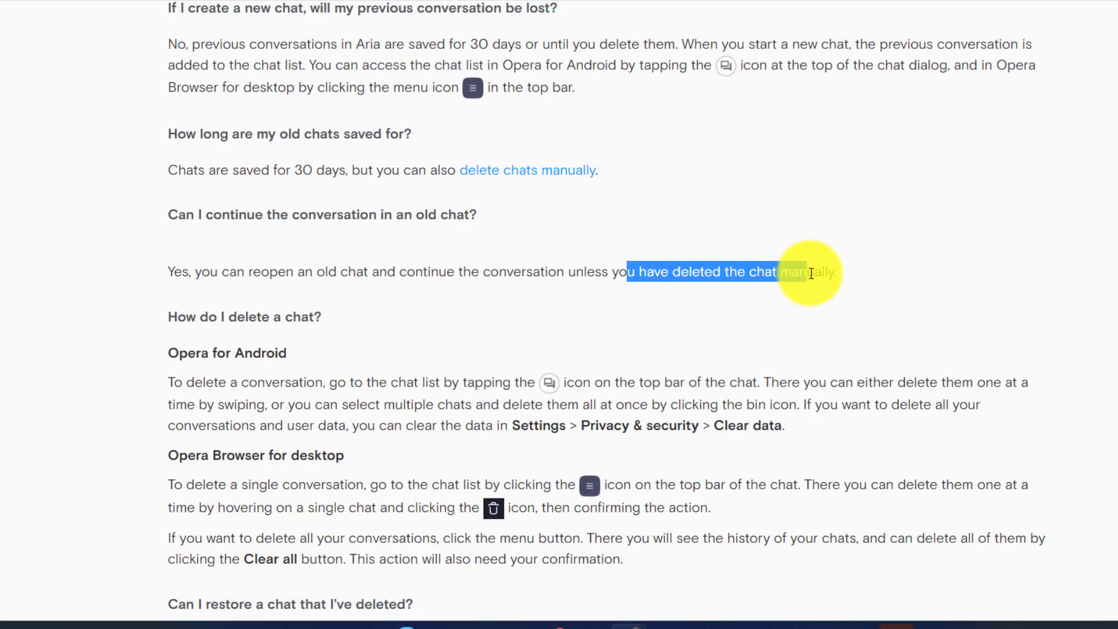
Read through the chat customization FAQ and return to Opera's Aria landing section.
scroll(down, 3)
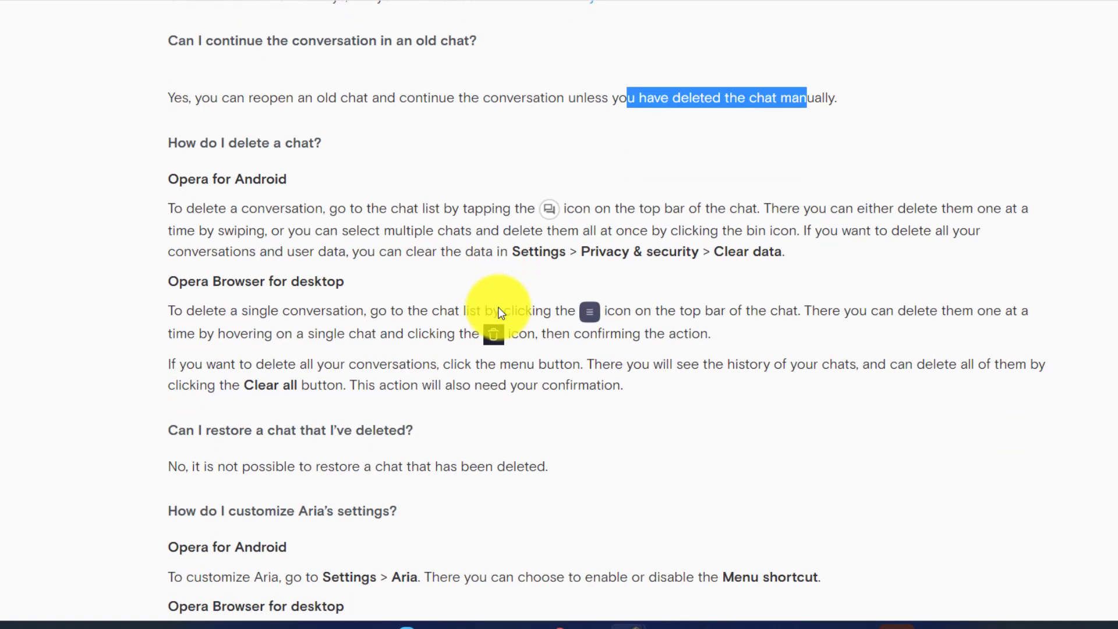
scroll(down, 3)
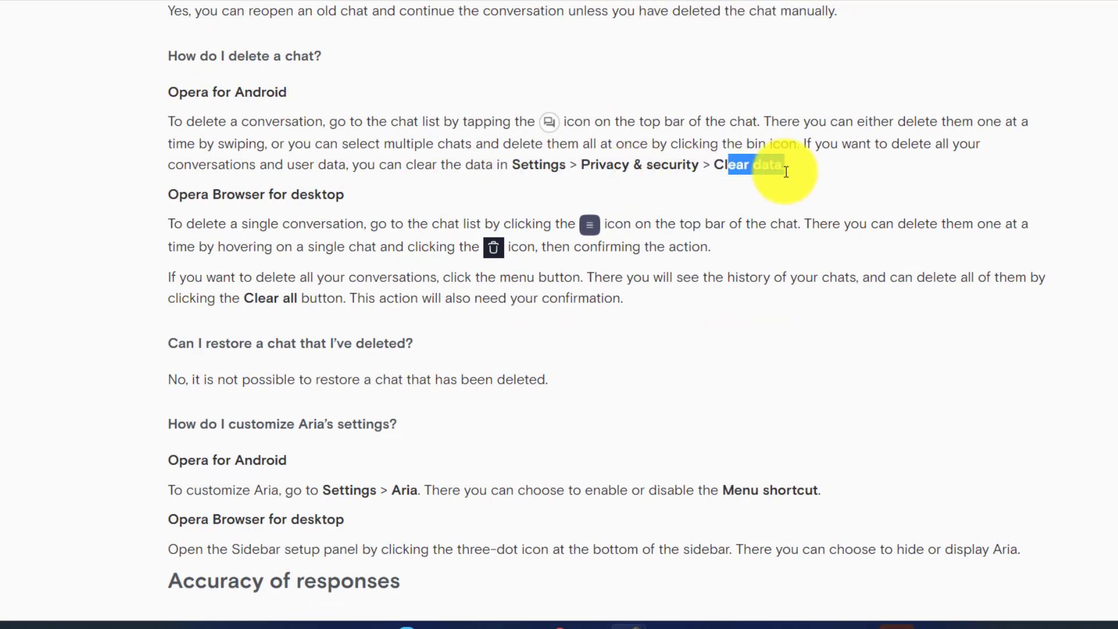
scroll(down, 3)
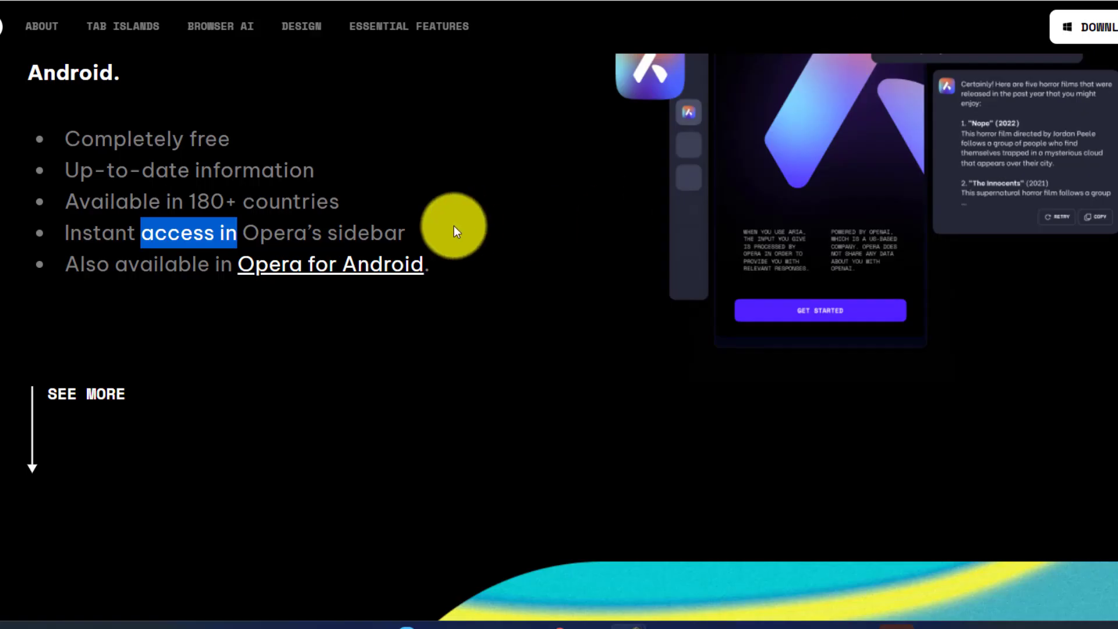
Scroll Opera's landing page to Essential Features: VPN, browser AI, Player and Messengers.
scroll(down, 3)
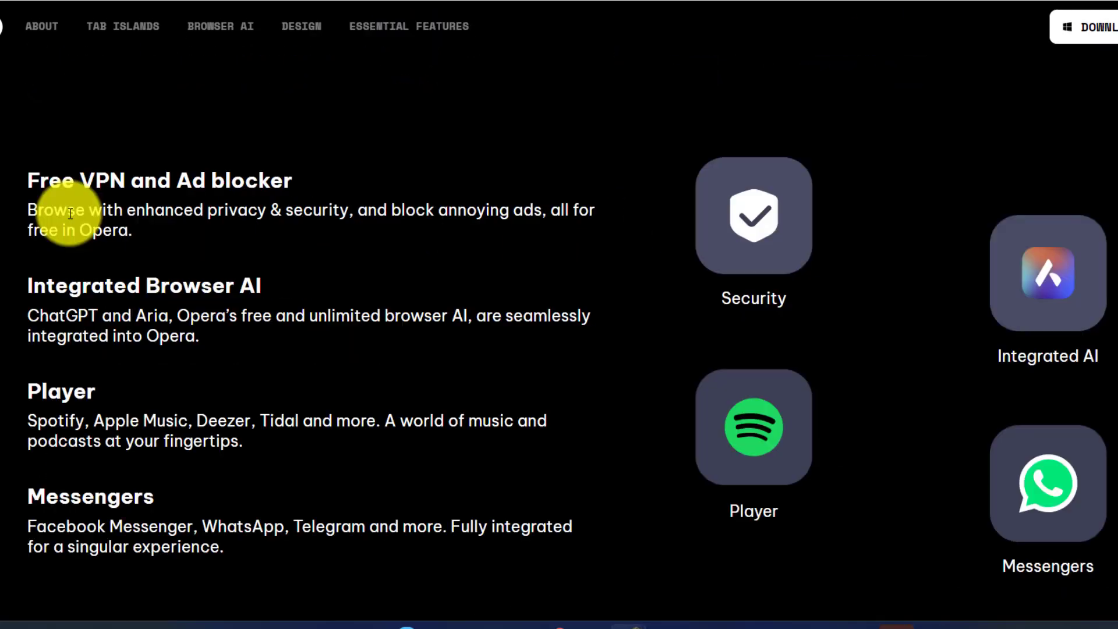
drag(54, 210, 343, 210)
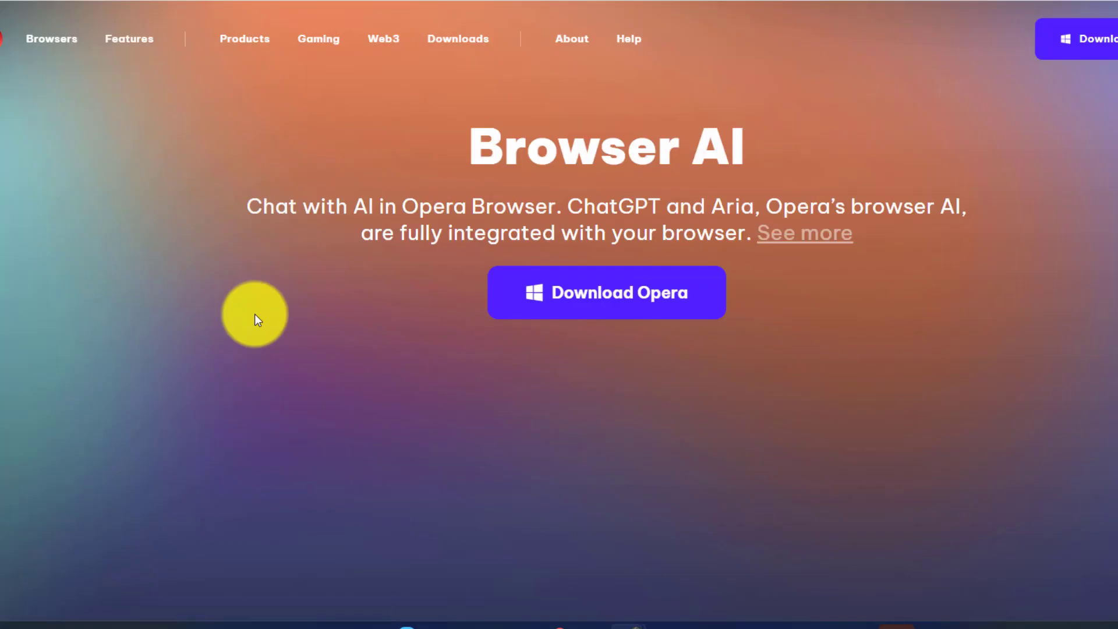
scroll(down, 3)
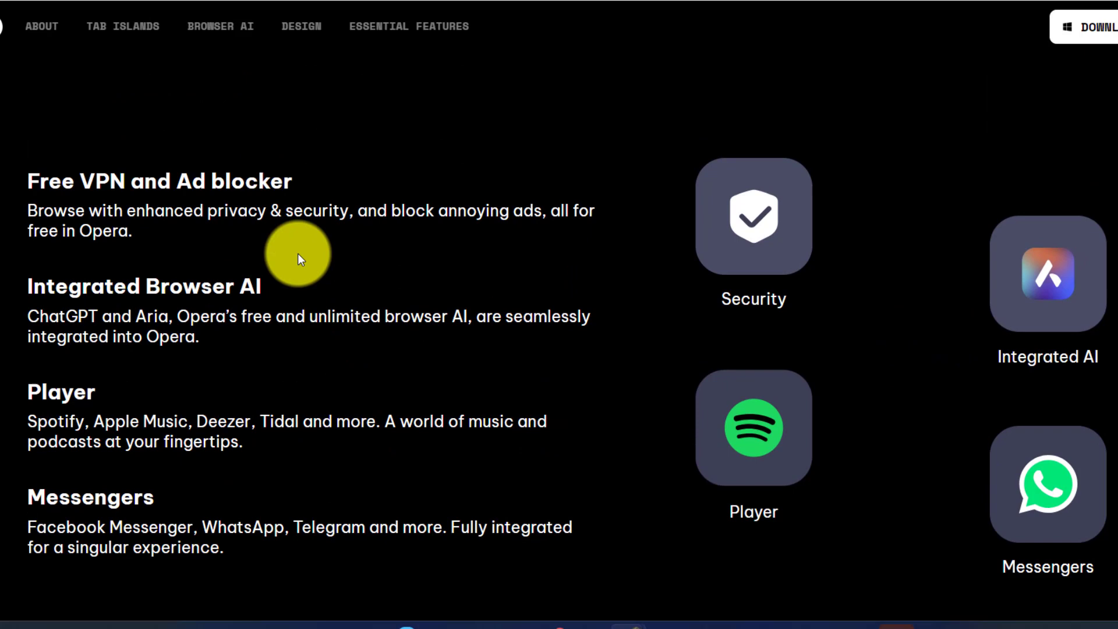
mouse_move(93, 483)
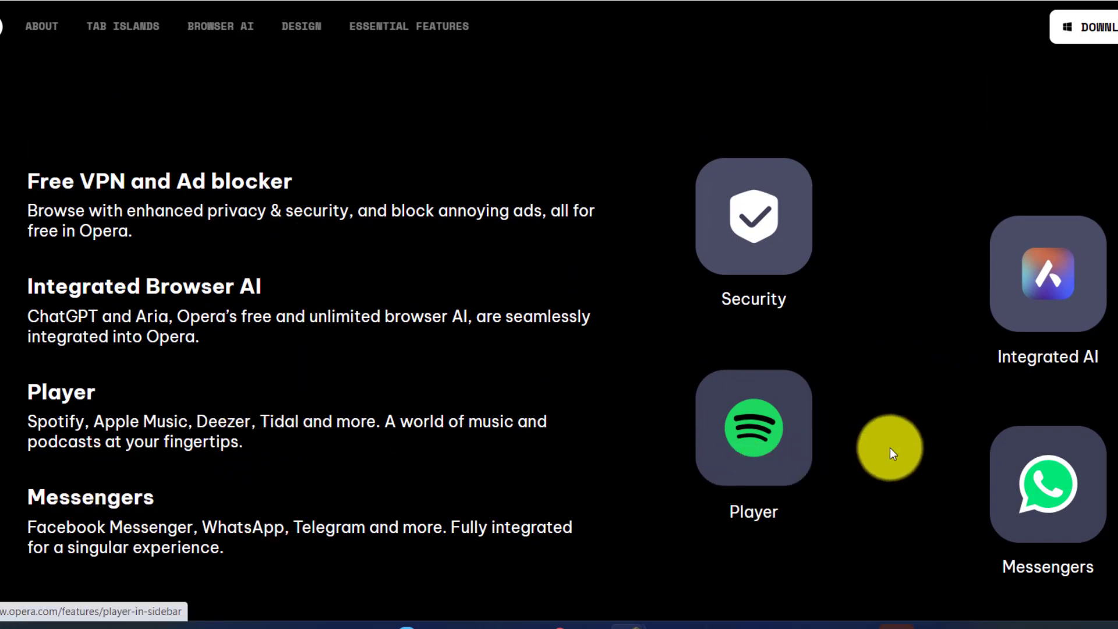
mouse_move(577, 445)
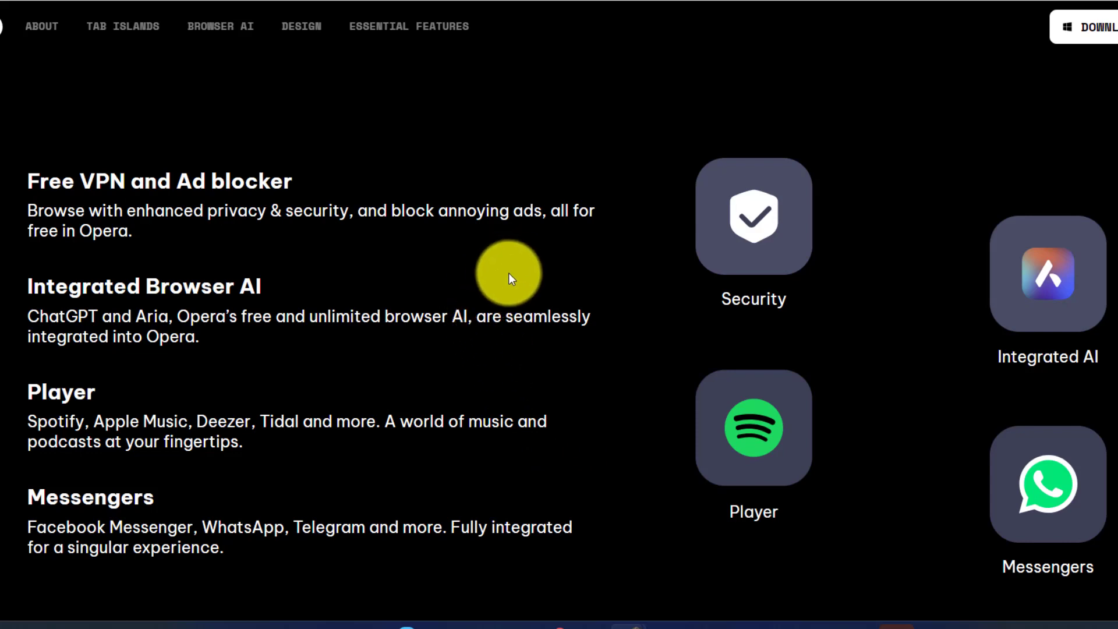
mouse_move(561, 564)
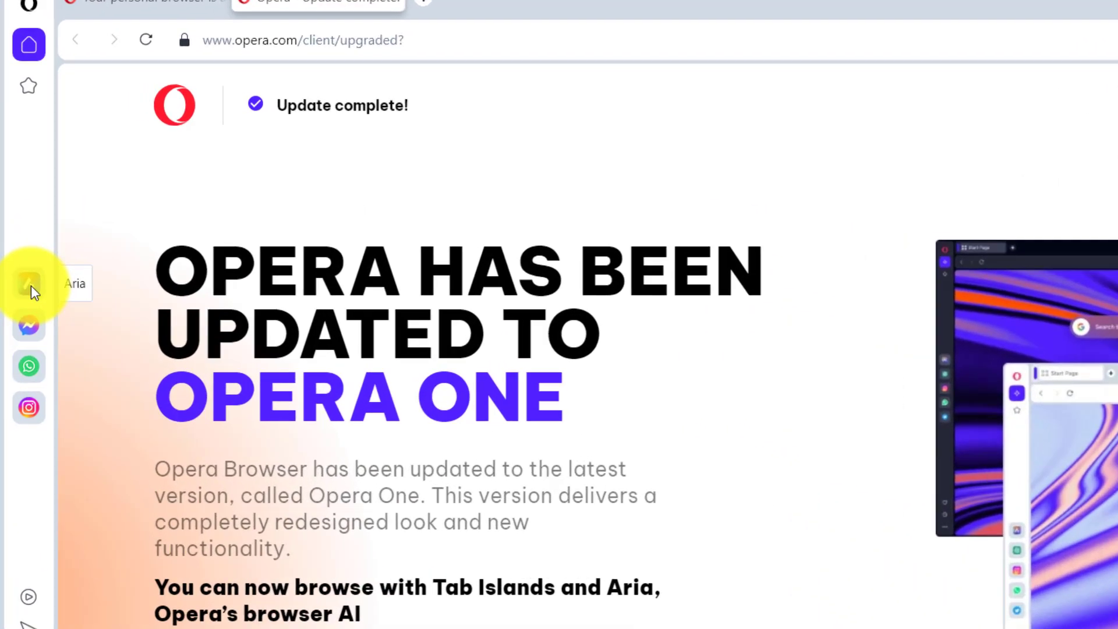
Open Aria in the sidebar and start a new empty chat.
click(30, 283)
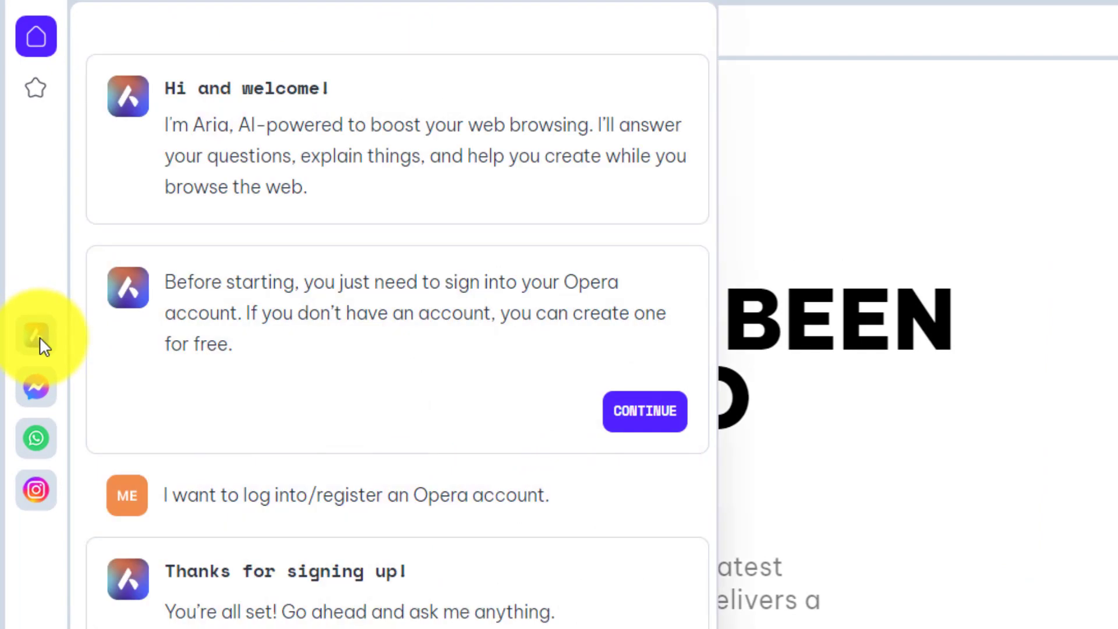
mouse_move(338, 266)
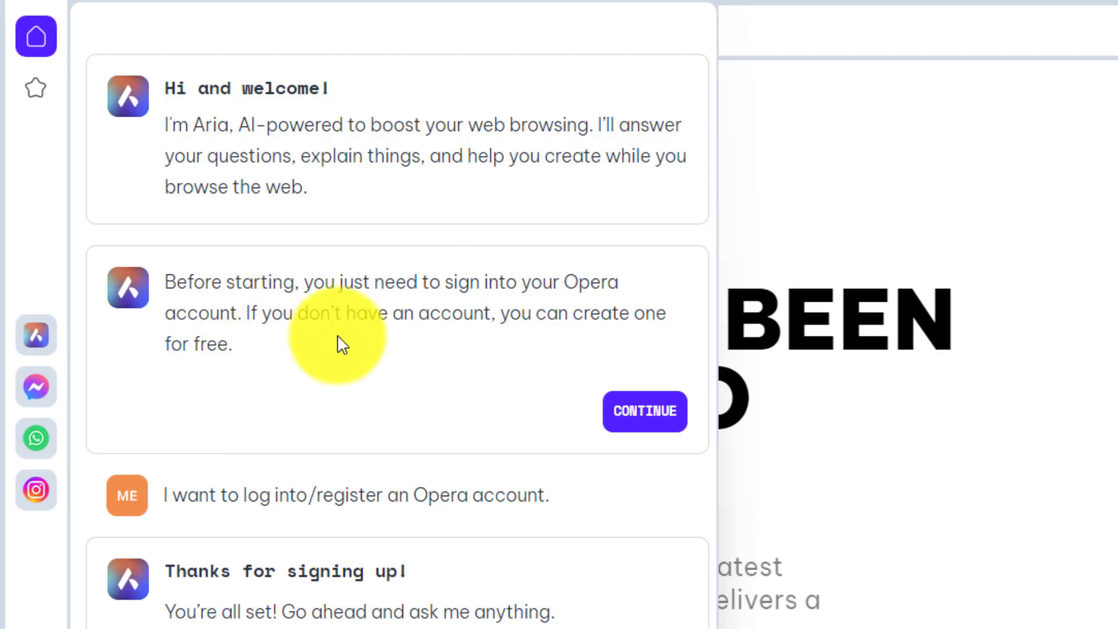
mouse_move(551, 587)
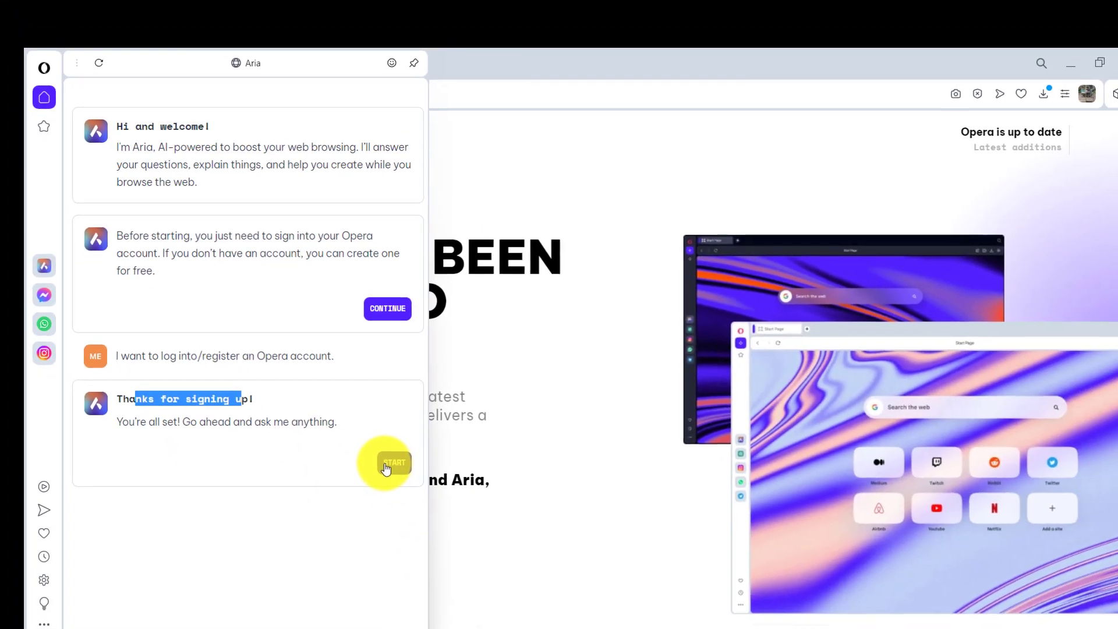
click(394, 463)
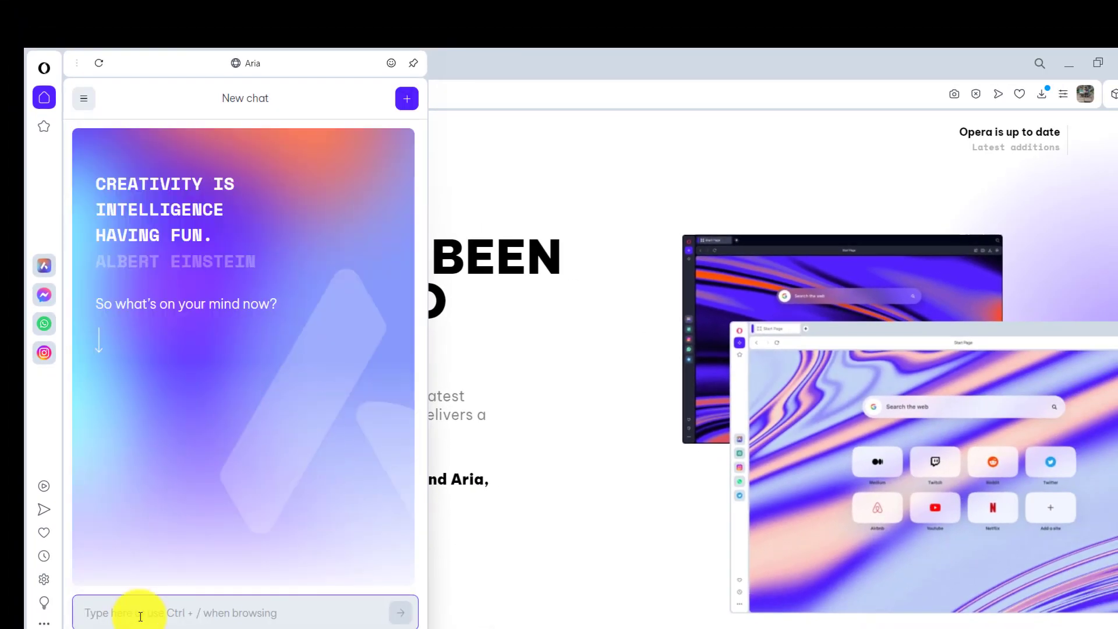
Ask Aria 'Plan a trip for 3 days in goa?'.
text(Plan)
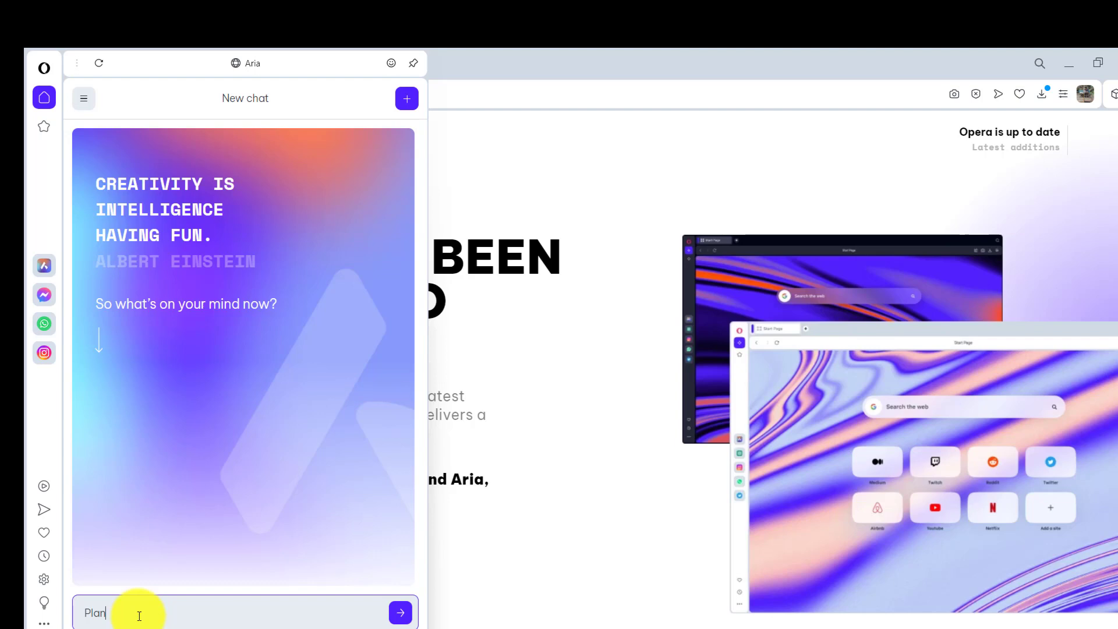
click(400, 613)
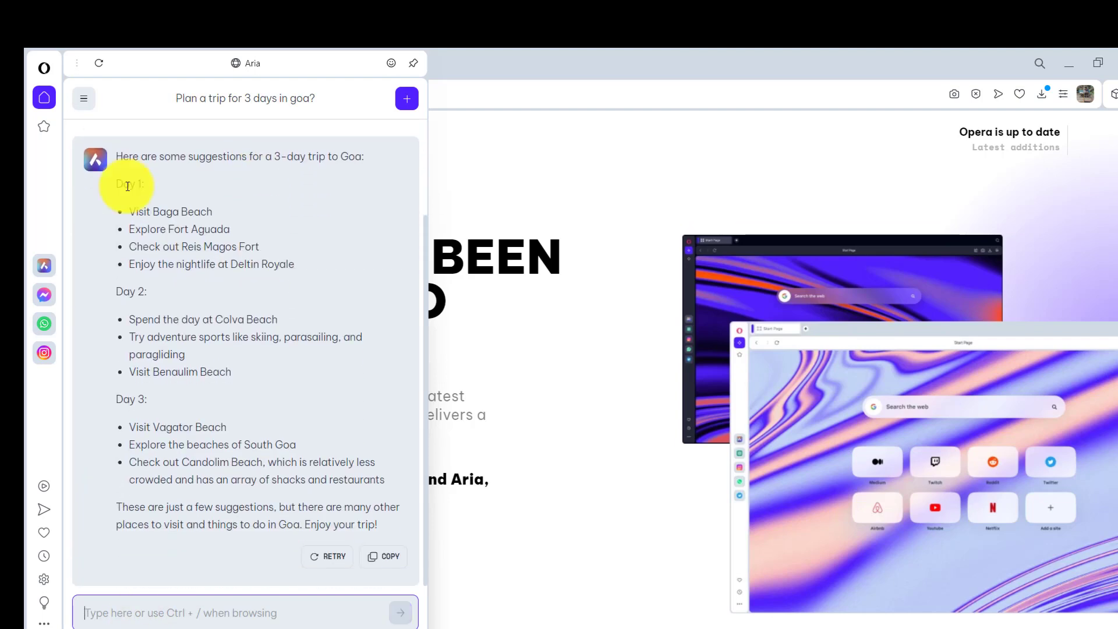
mouse_move(234, 284)
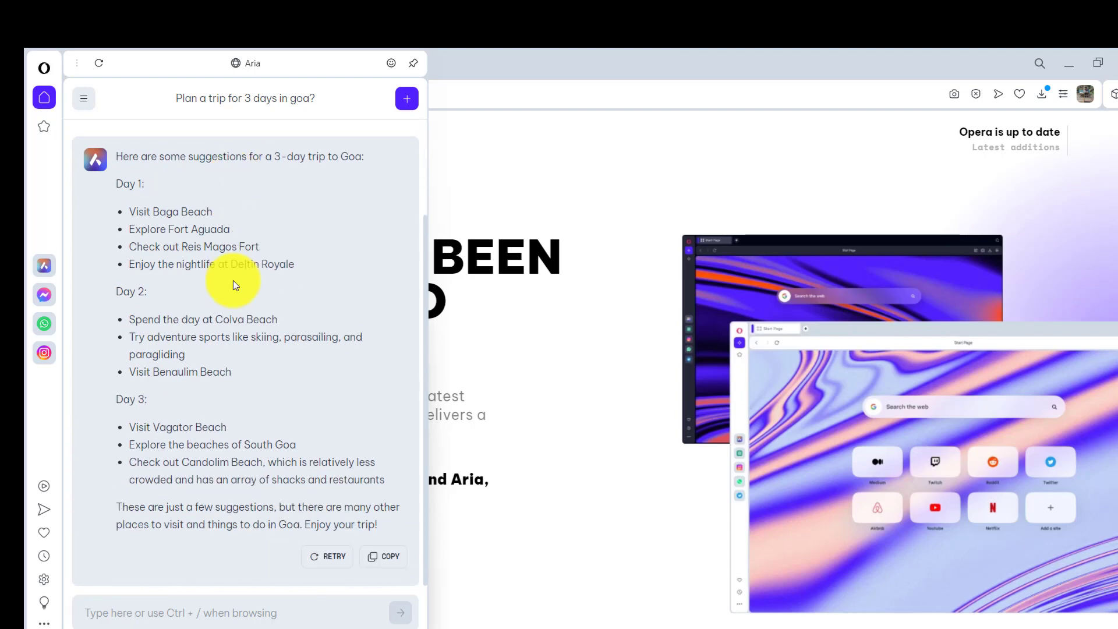
mouse_move(169, 450)
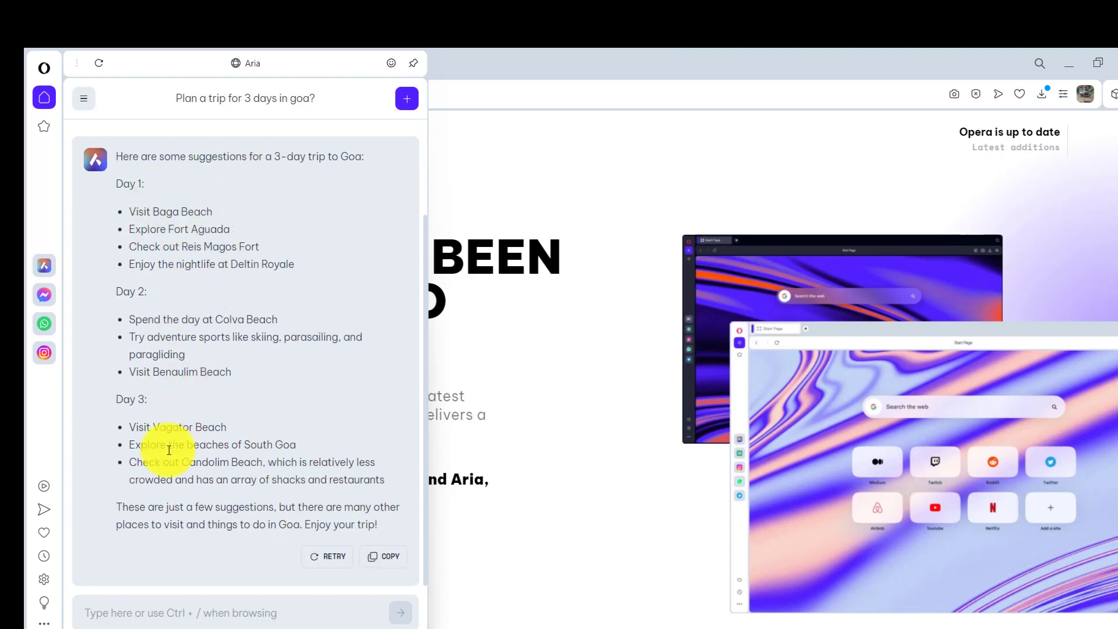
mouse_move(222, 248)
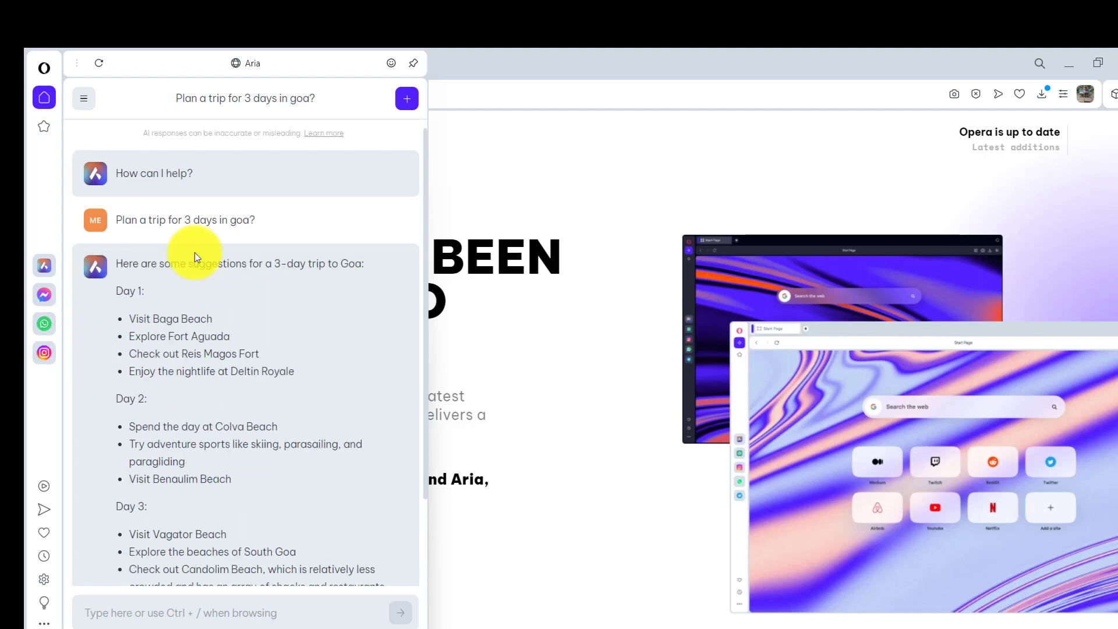
mouse_move(691, 87)
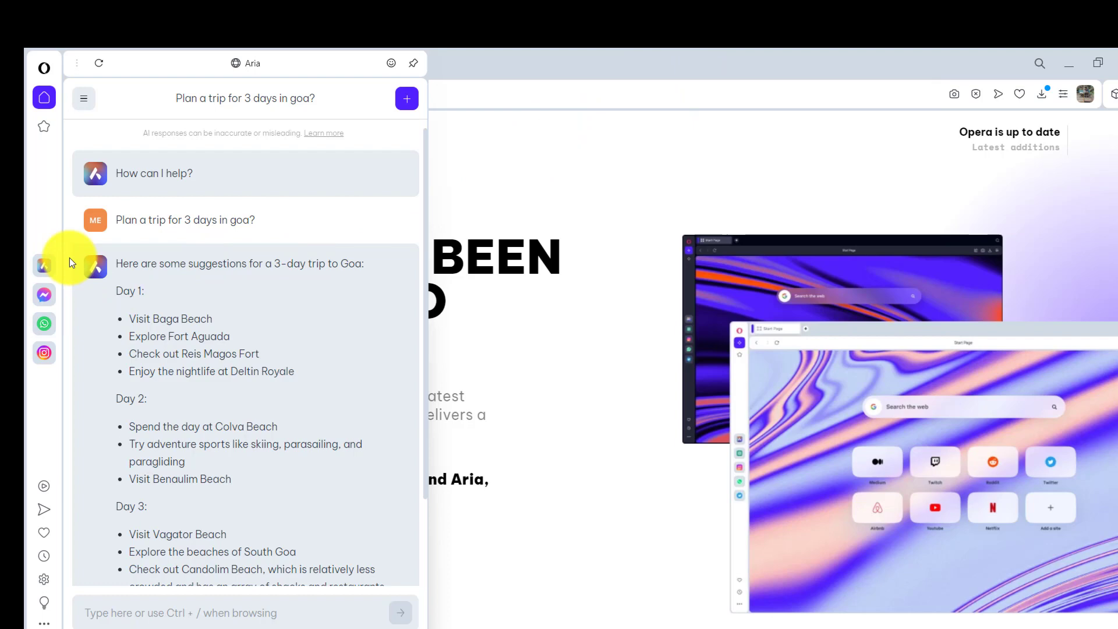
mouse_move(48, 334)
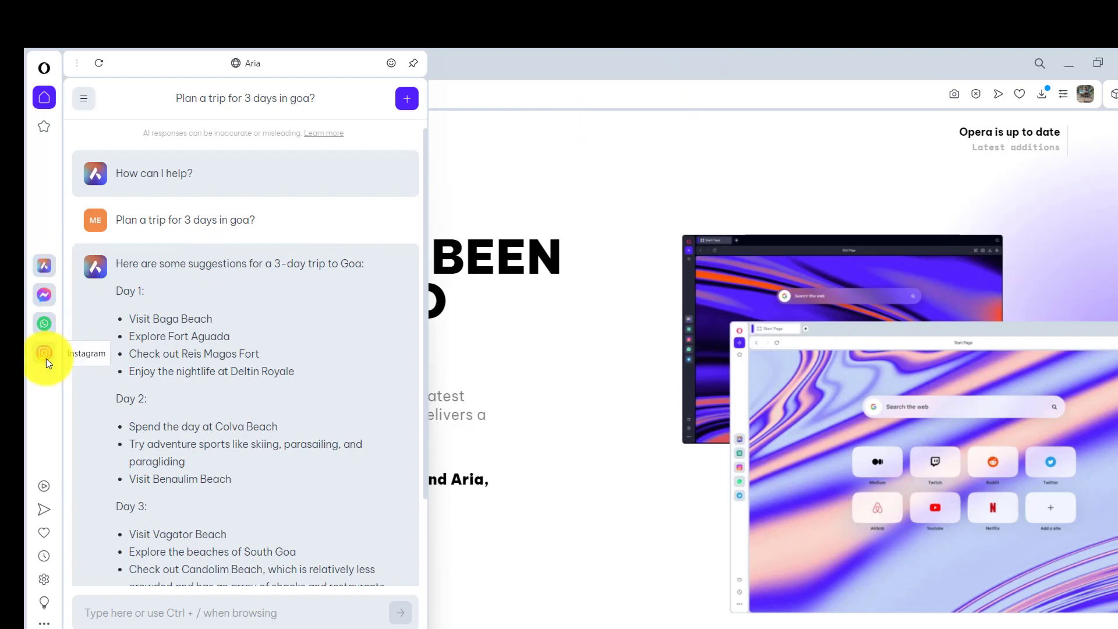
click(44, 353)
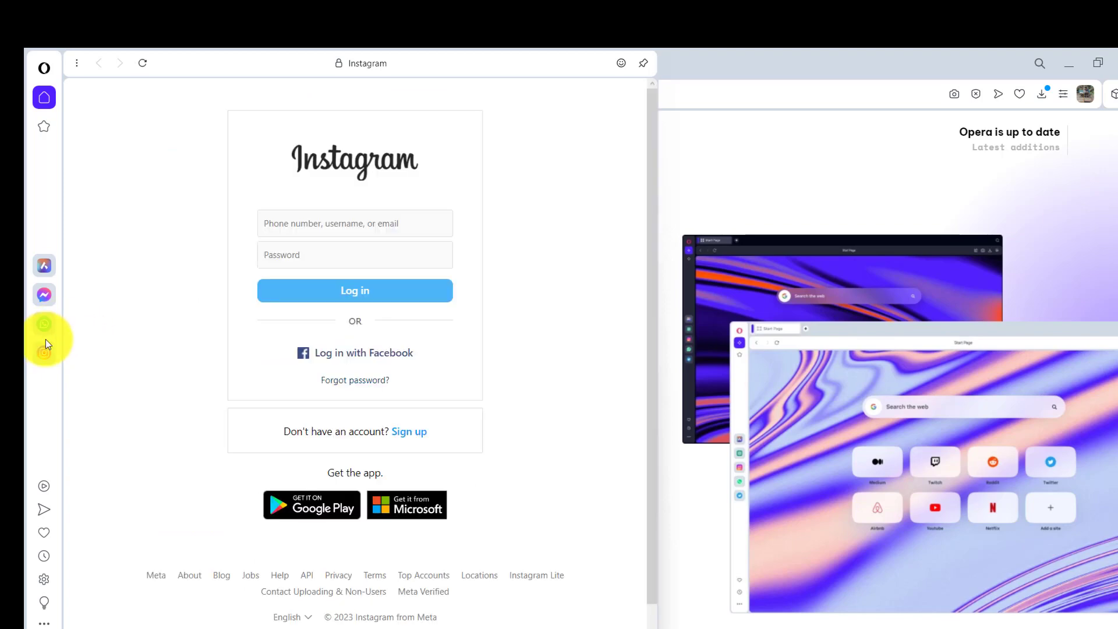
click(44, 323)
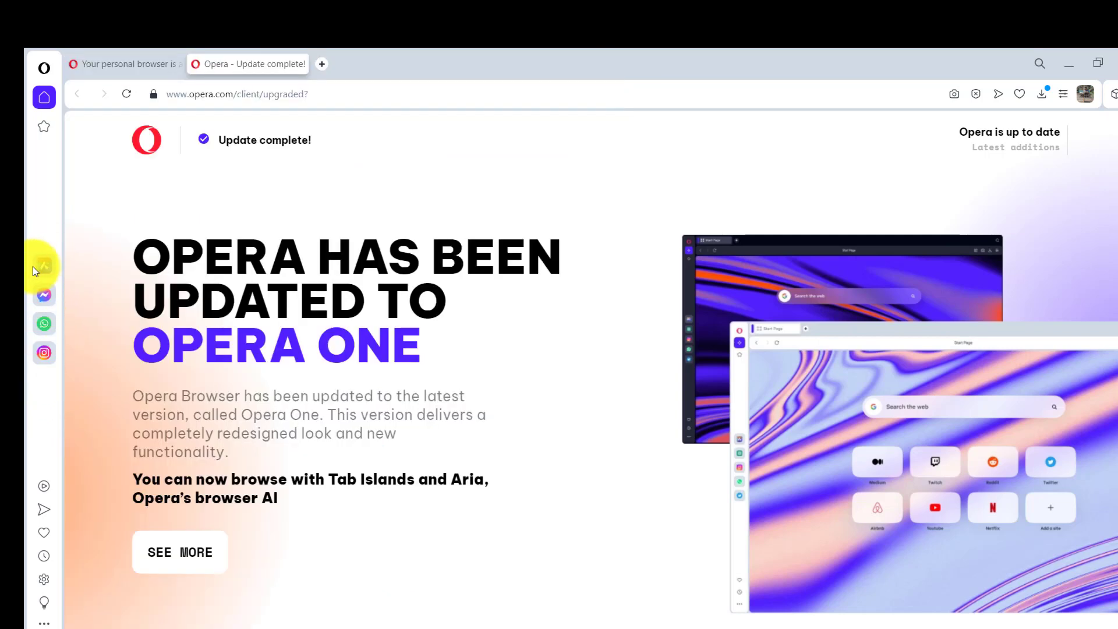
click(43, 265)
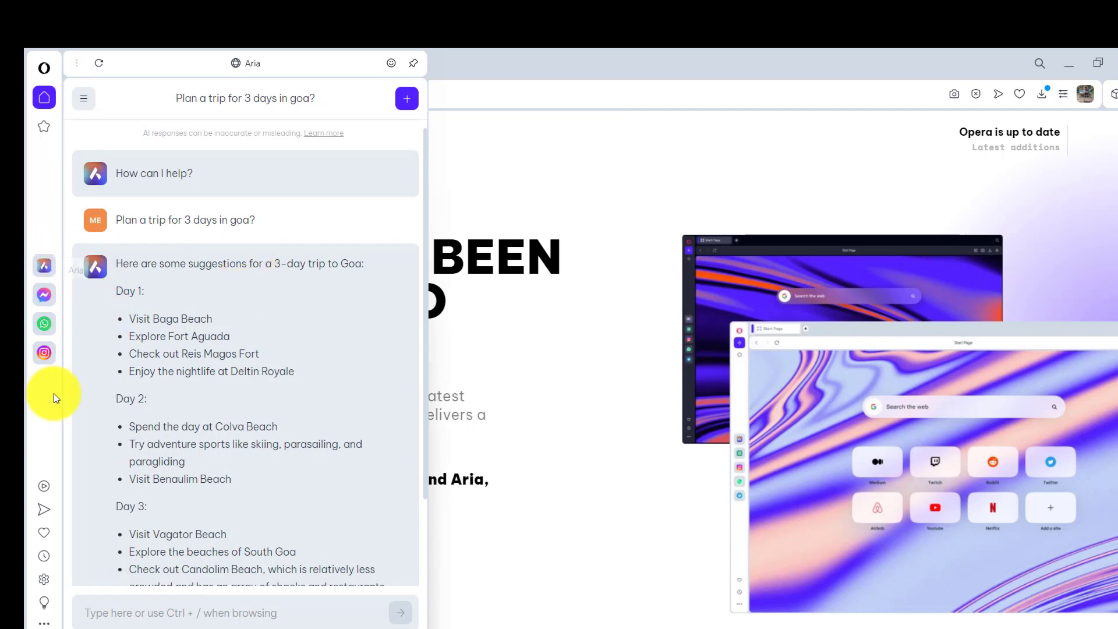
mouse_move(47, 395)
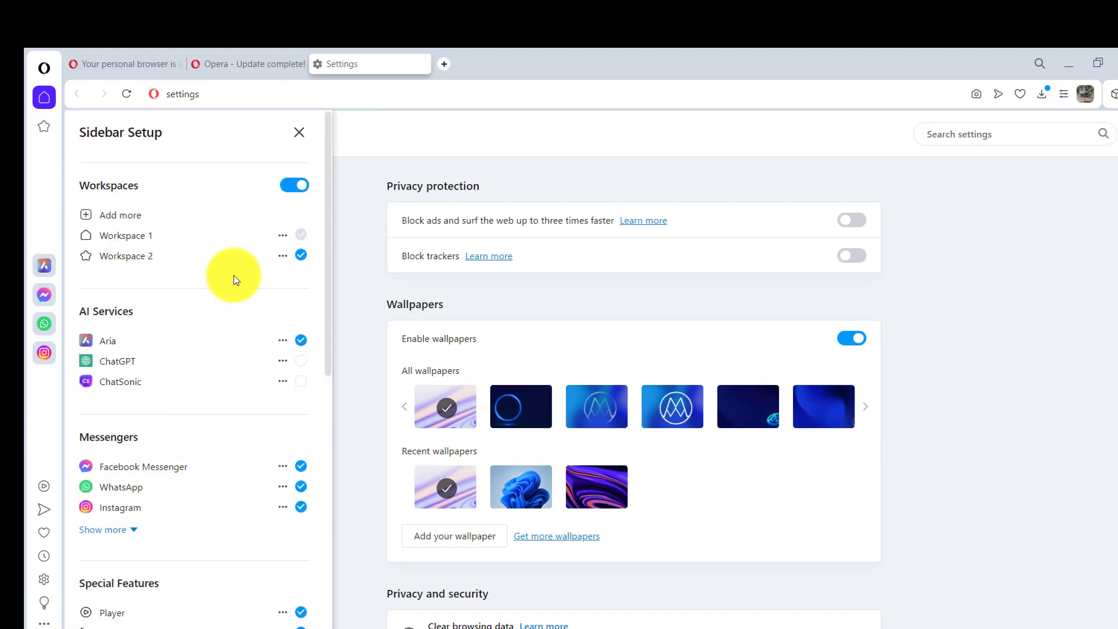
Enable ChatGPT under AI Services in Sidebar Setup so it sits beside Aria.
scroll(down, 3)
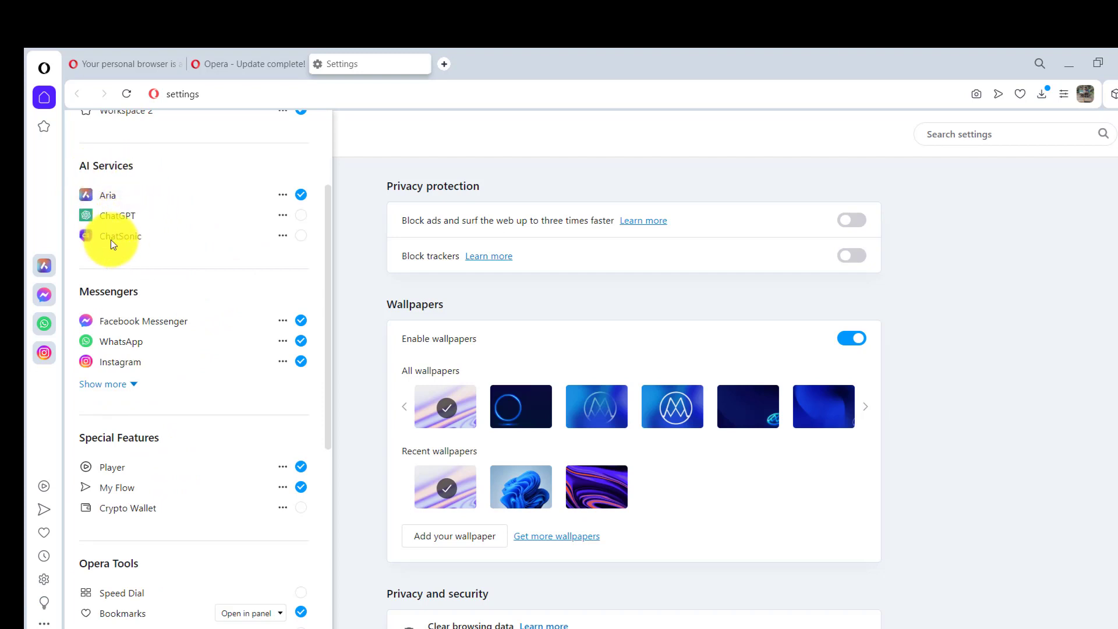
click(301, 215)
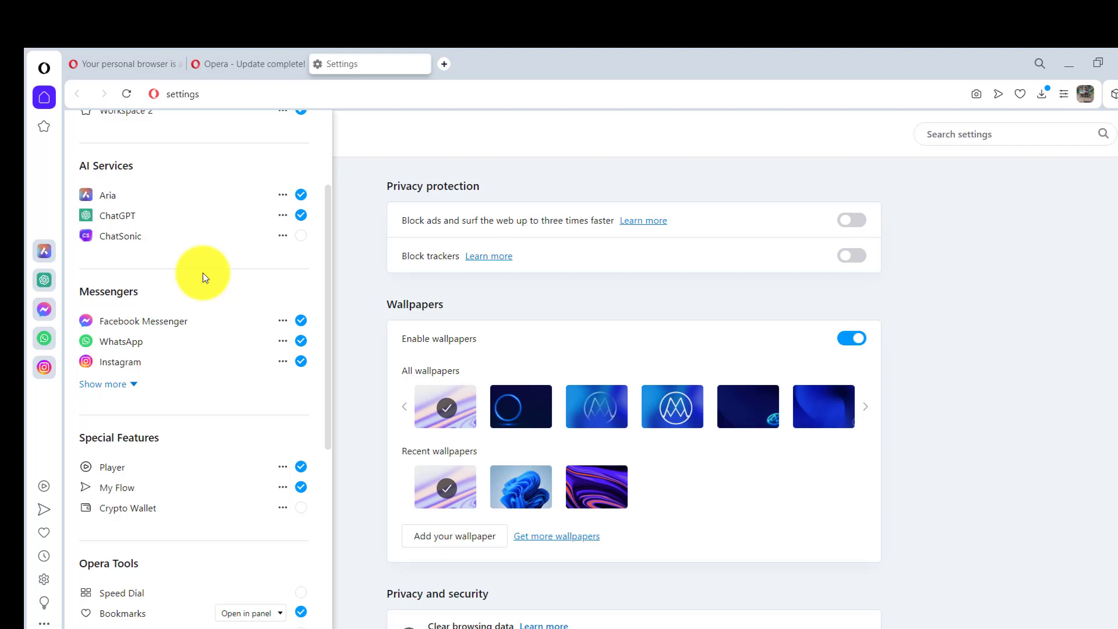
mouse_move(44, 279)
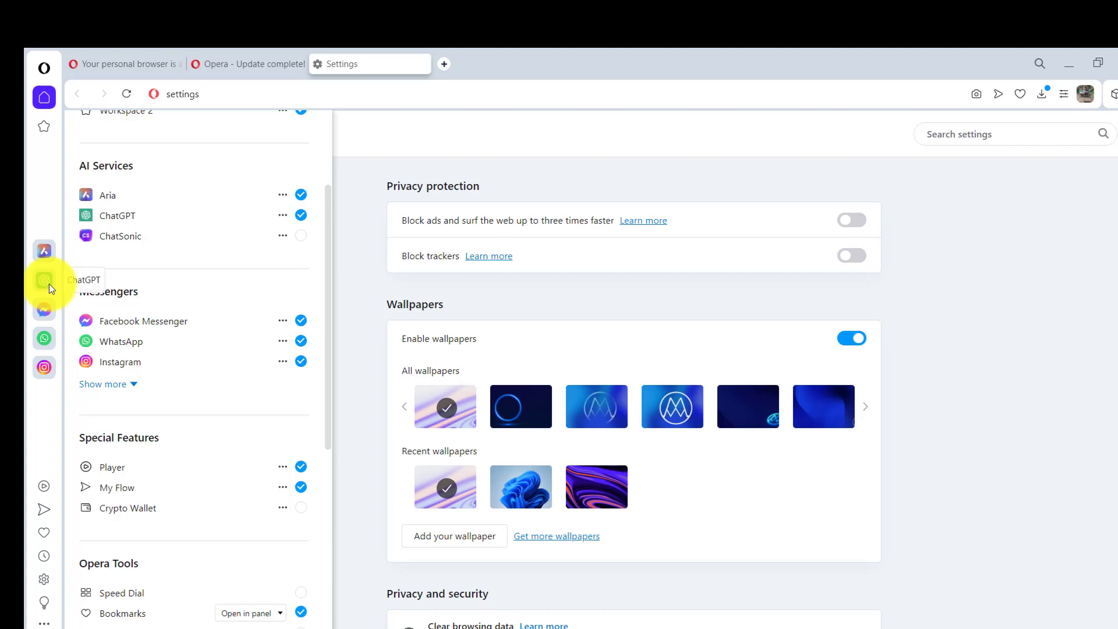
mouse_move(173, 267)
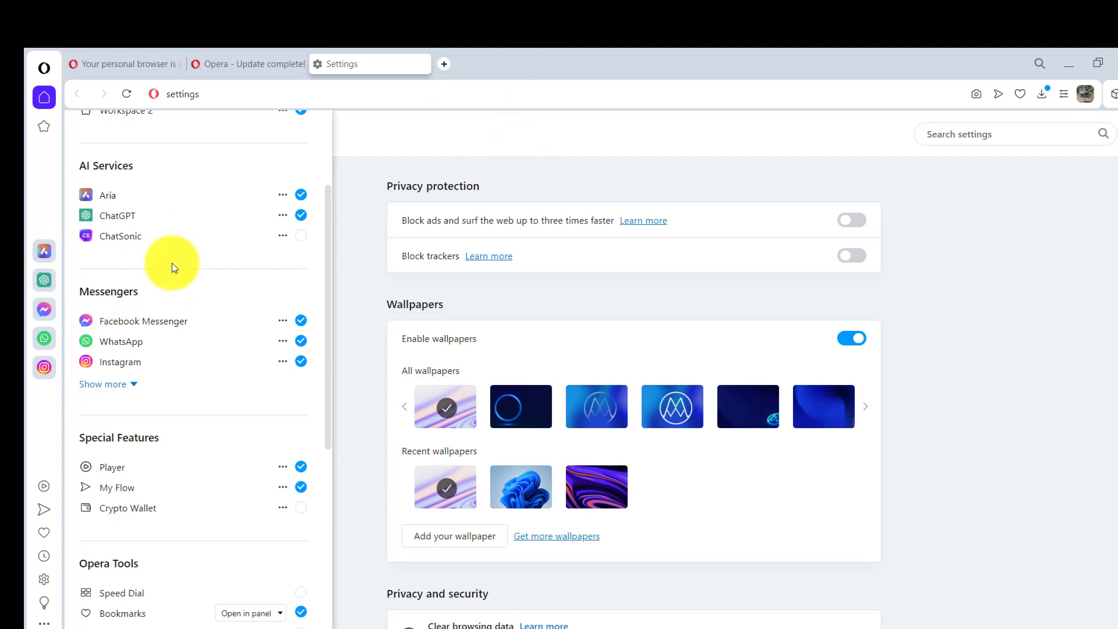
scroll(down, 3)
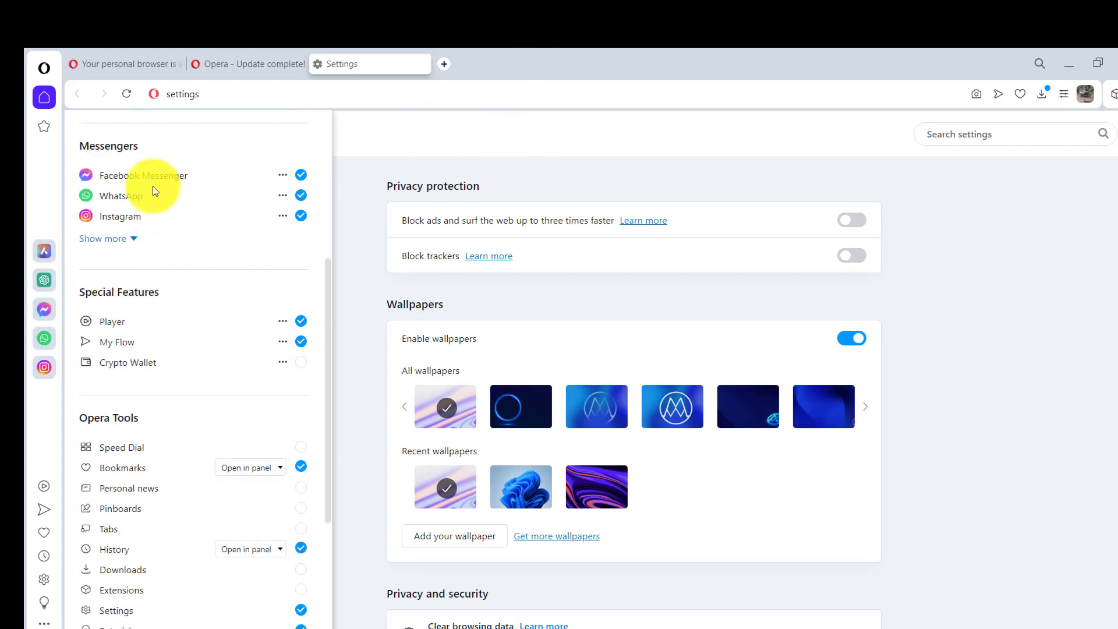
Reveal more messengers, enable Twitter, and open the ChatGPT sidebar panel.
click(102, 238)
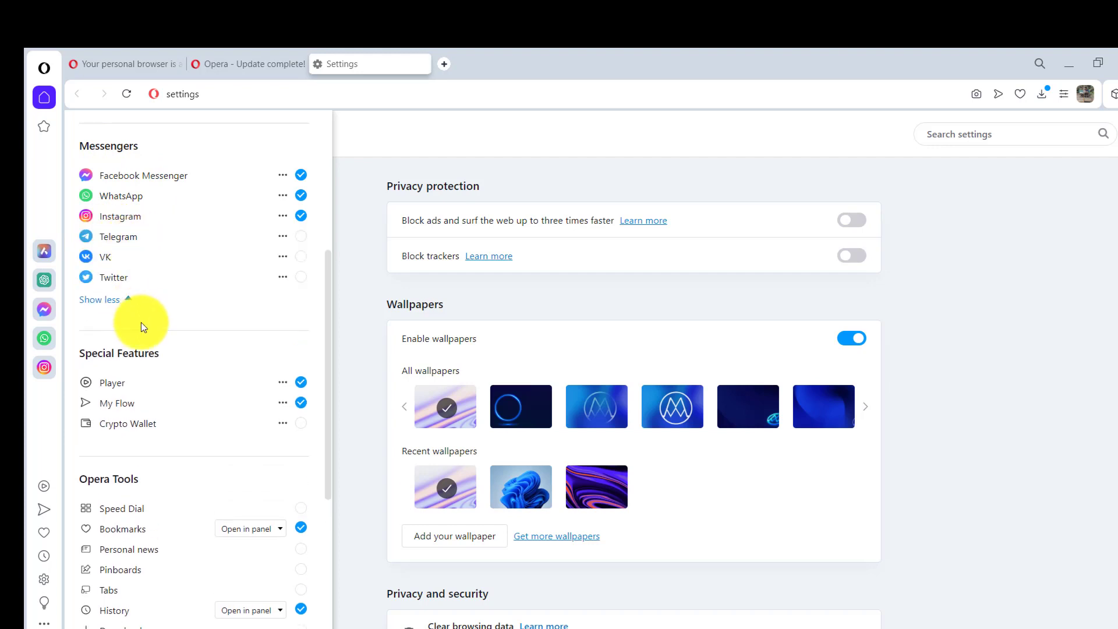
mouse_move(299, 284)
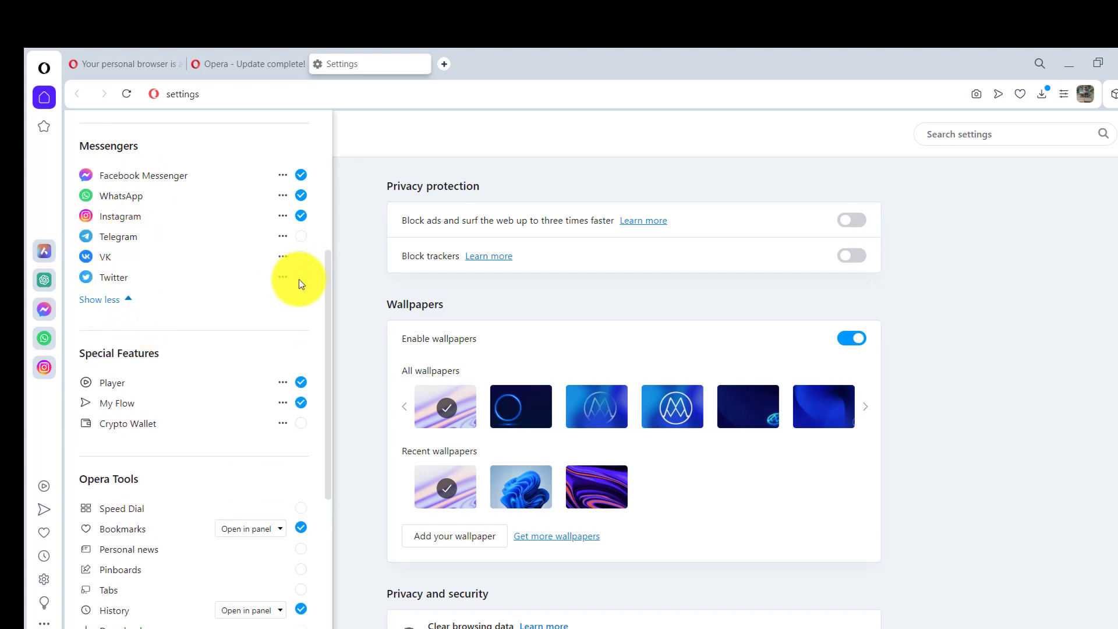
click(300, 276)
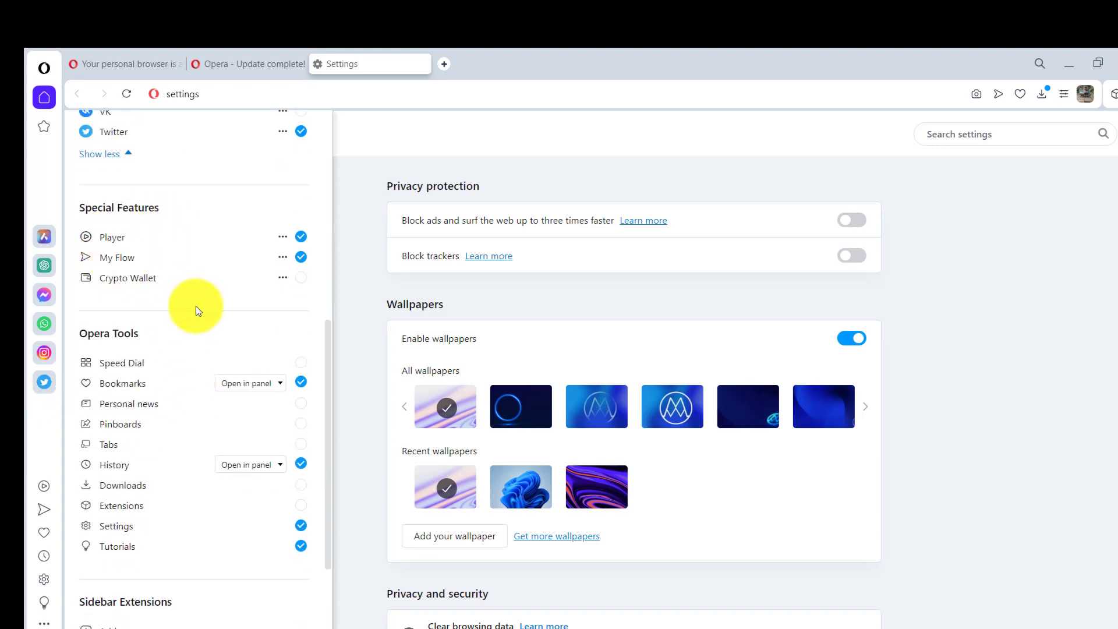
scroll(down, 3)
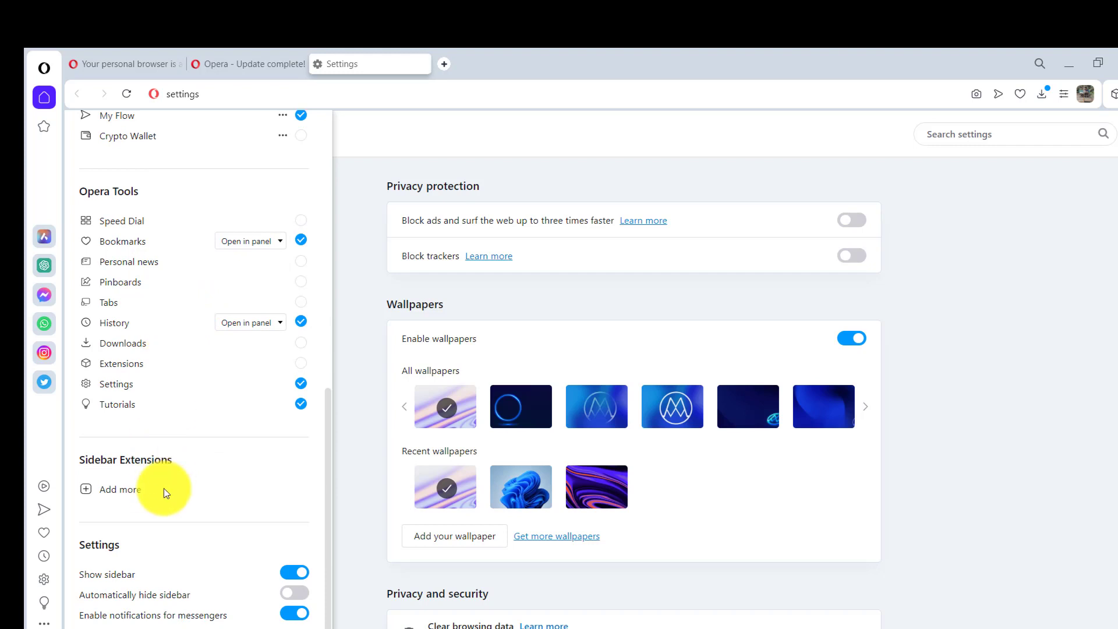
mouse_move(196, 503)
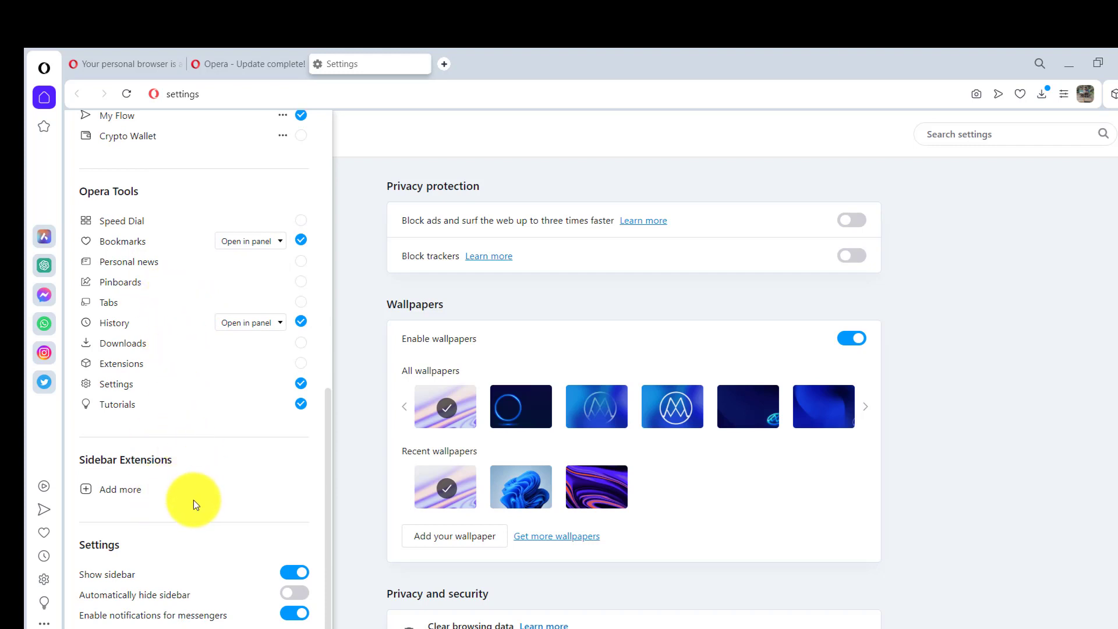
click(44, 266)
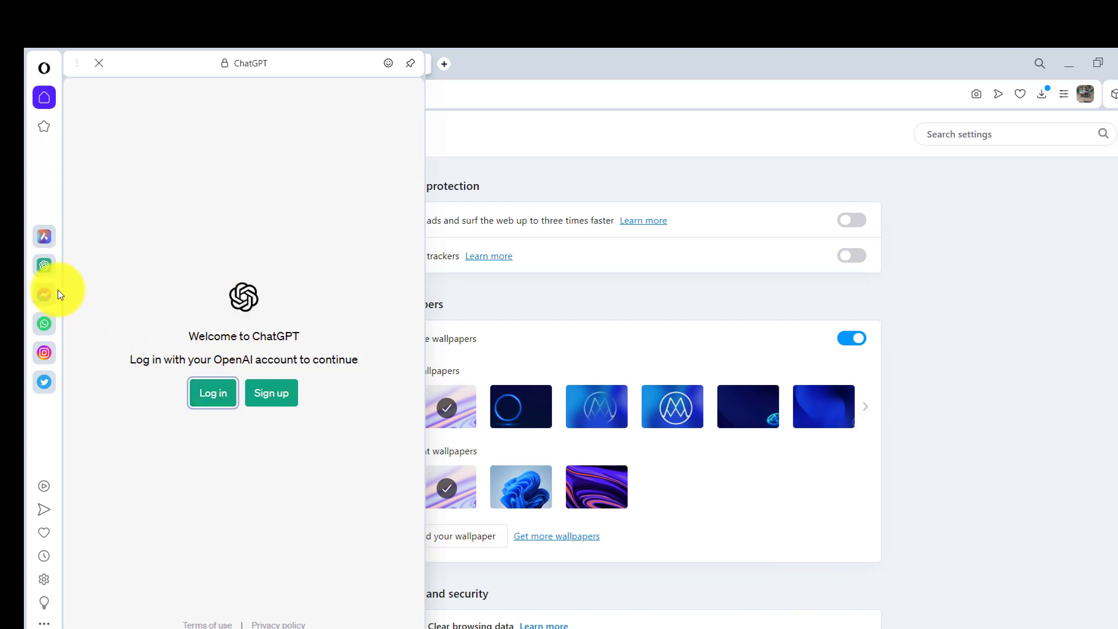
Log into ChatGPT with the Google account and dismiss the preview and feedback notices.
click(212, 393)
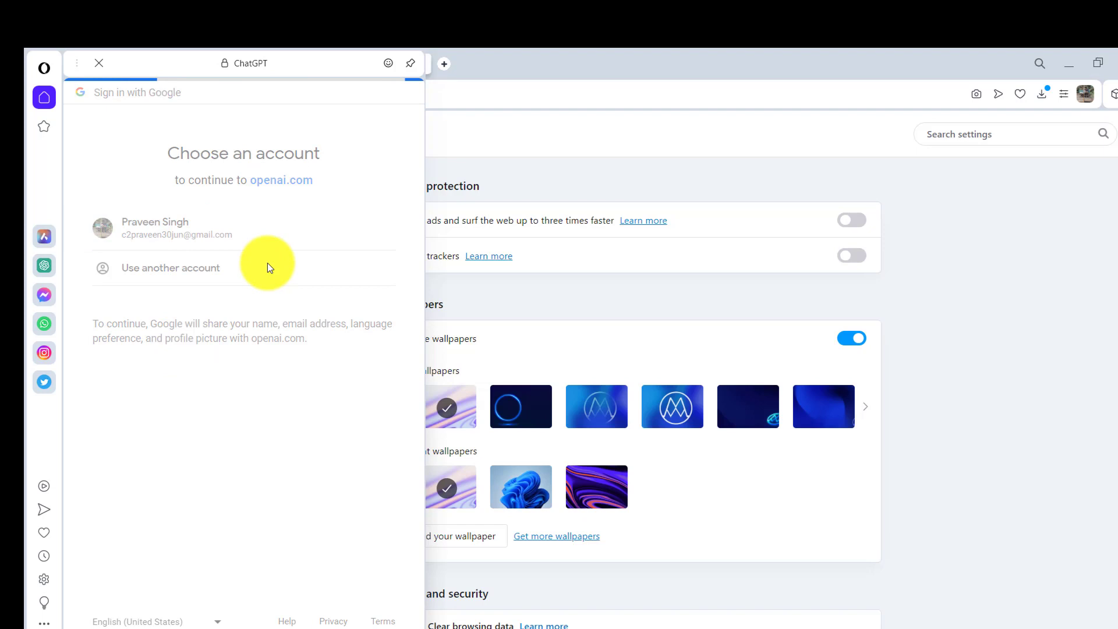
click(154, 228)
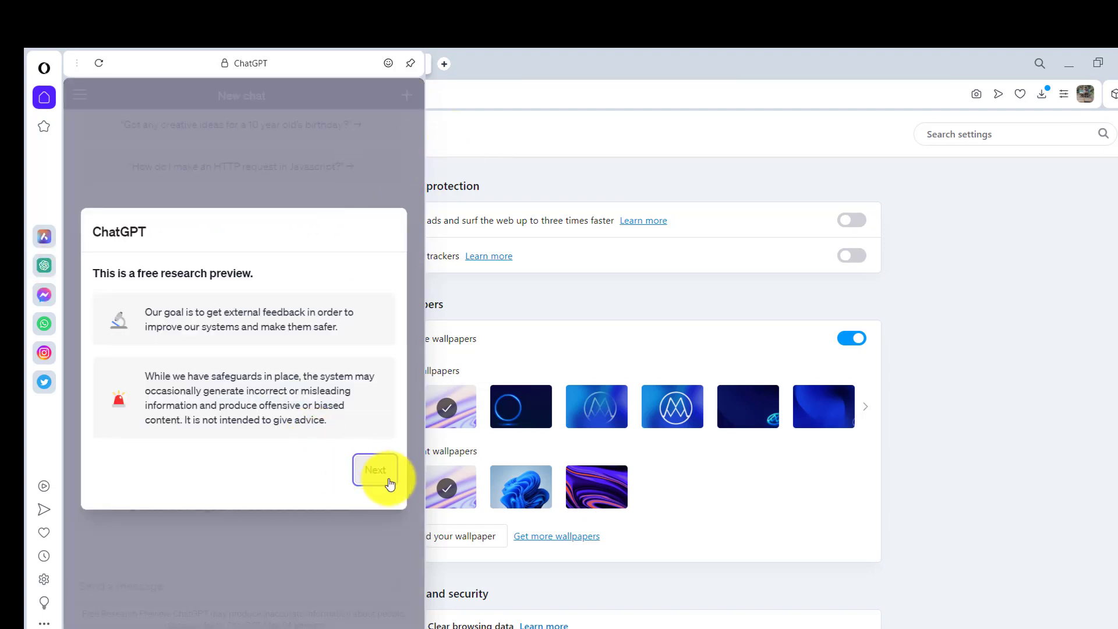
click(375, 470)
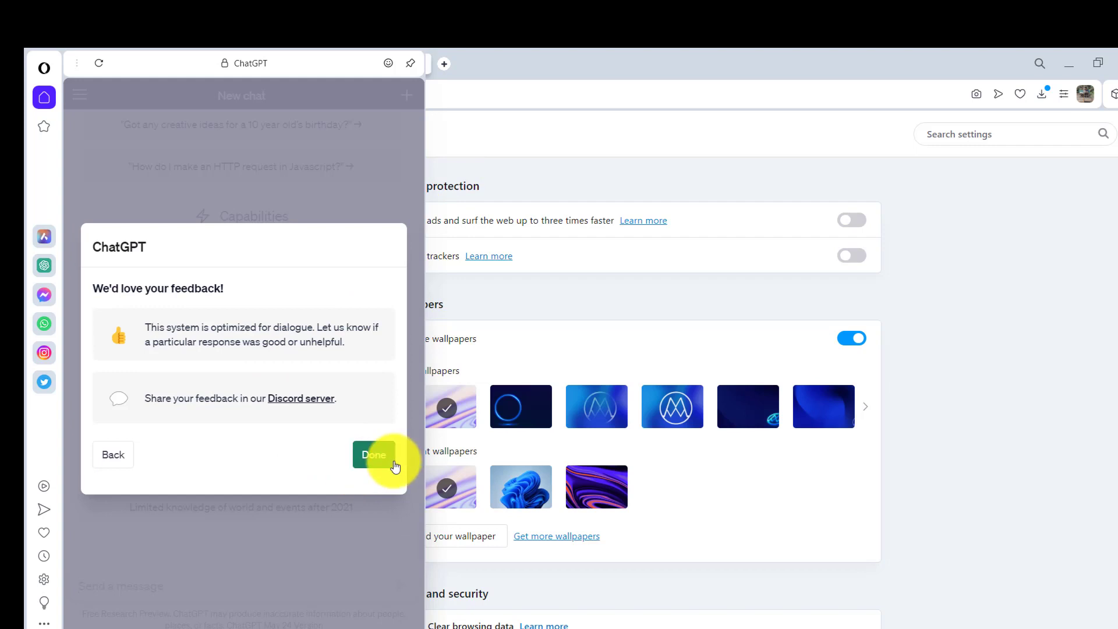
click(374, 454)
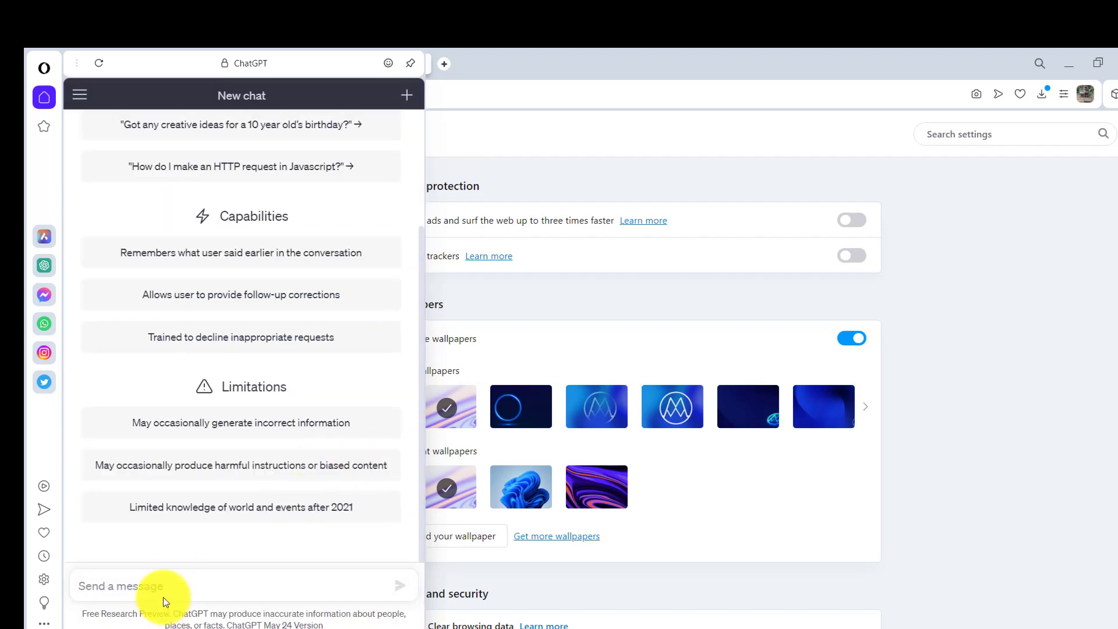
mouse_move(44, 265)
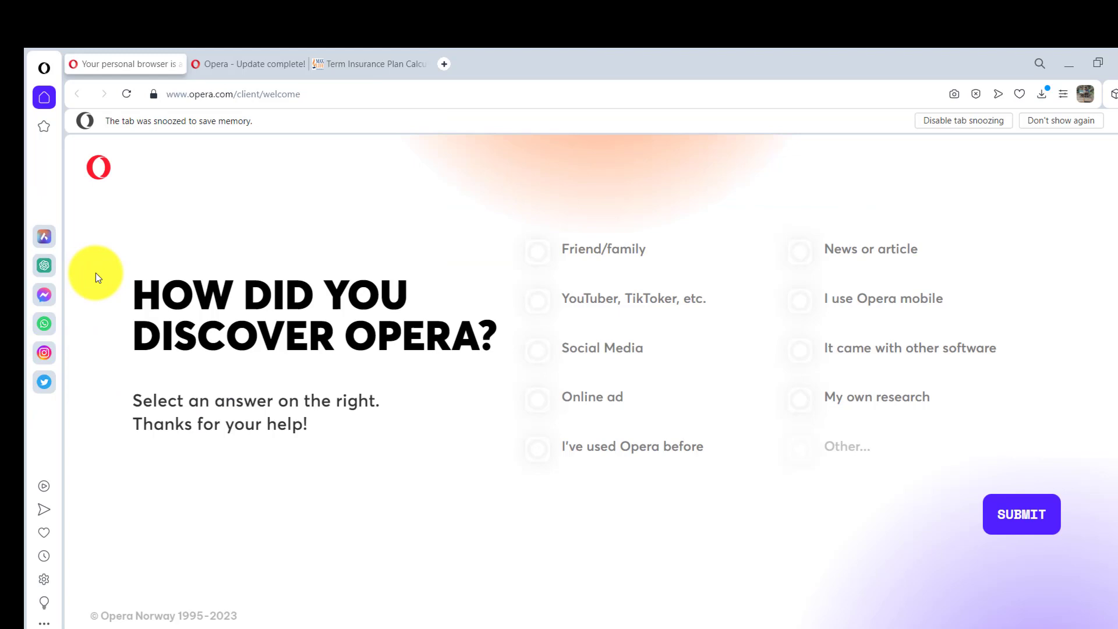
mouse_move(43, 266)
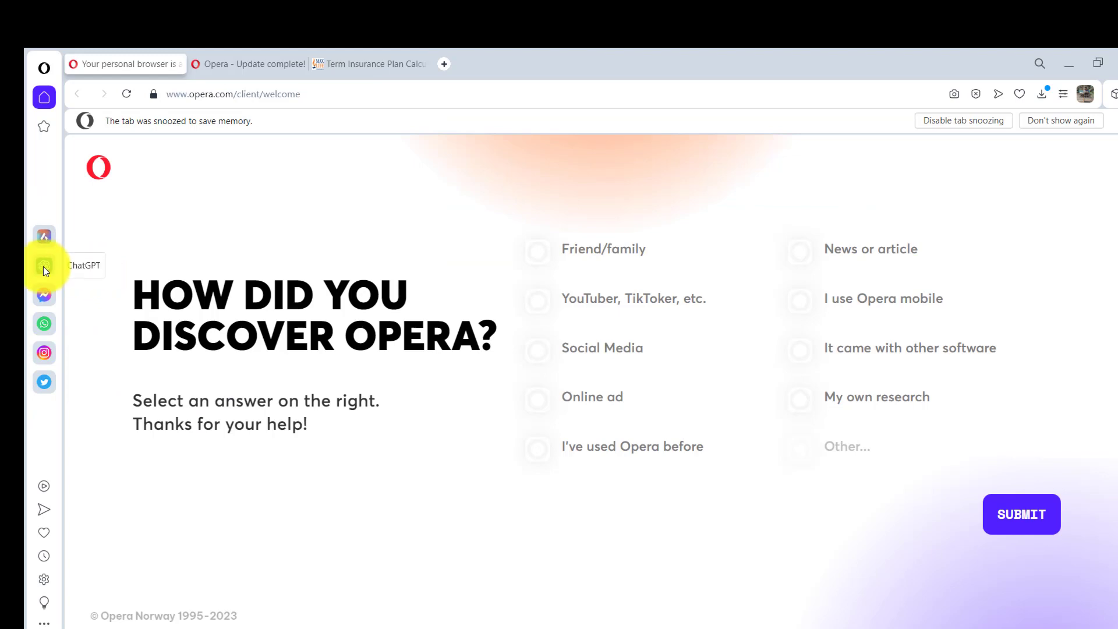